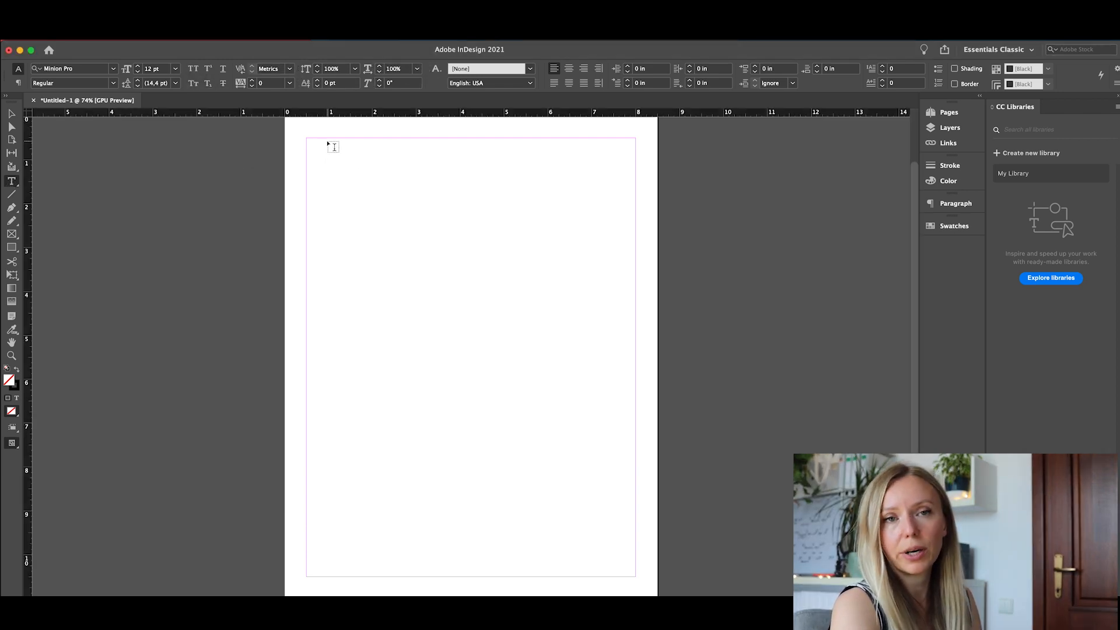
# - Draw a text frame across the page top, type 'Weekly PLanner' and select the line
pyautogui.moveTo(326, 147); pyautogui.dragTo(600, 161)
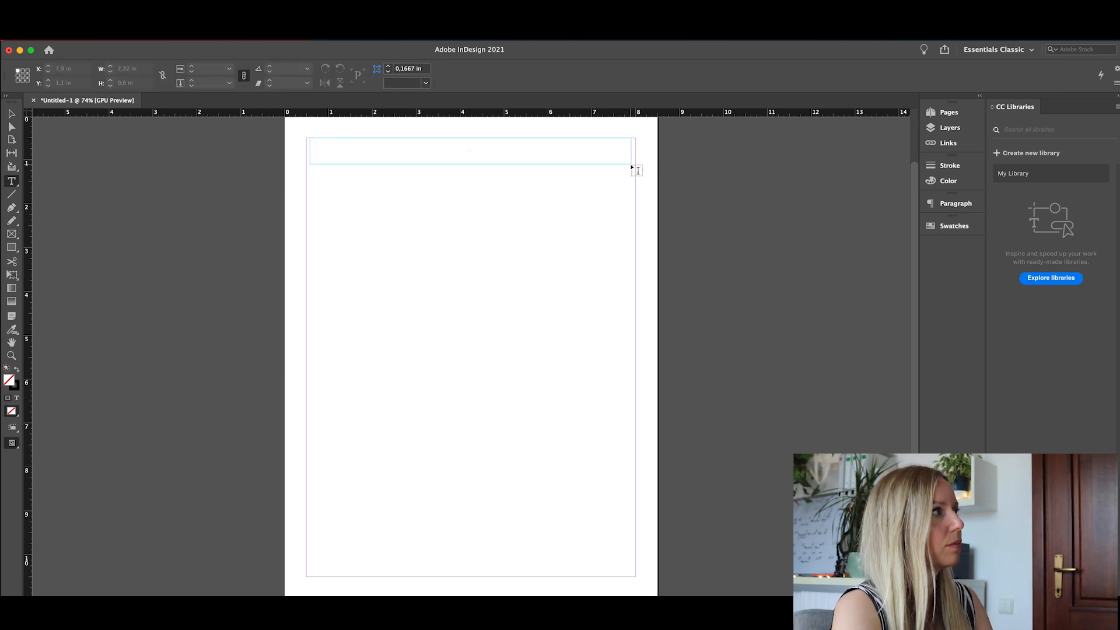
pyautogui.write('Weekly PLanner')
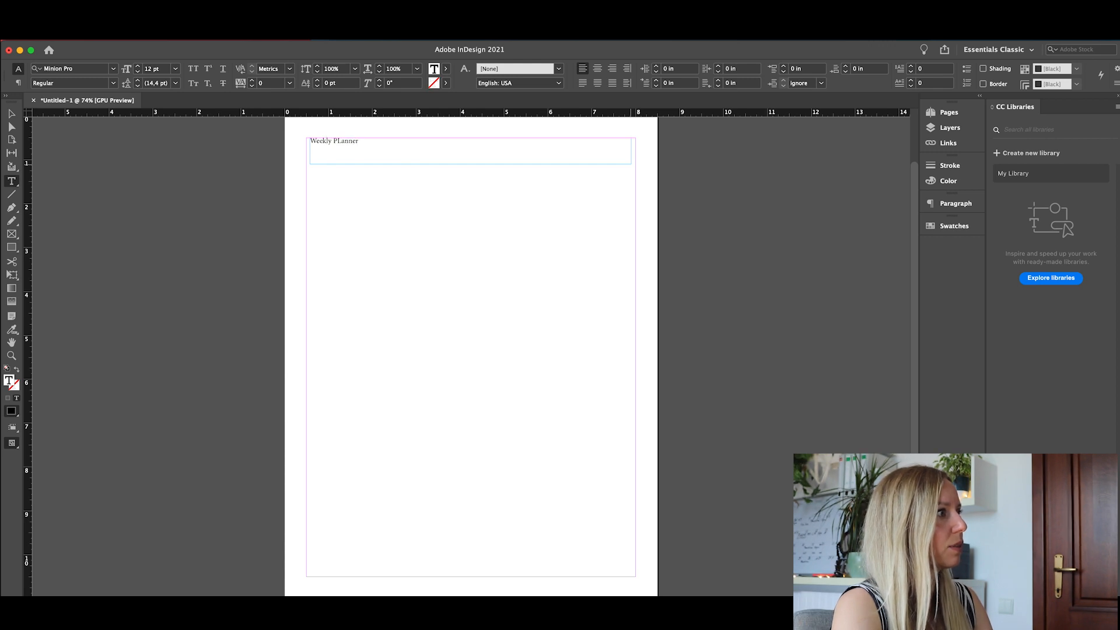
pyautogui.tripleClick(334, 140)
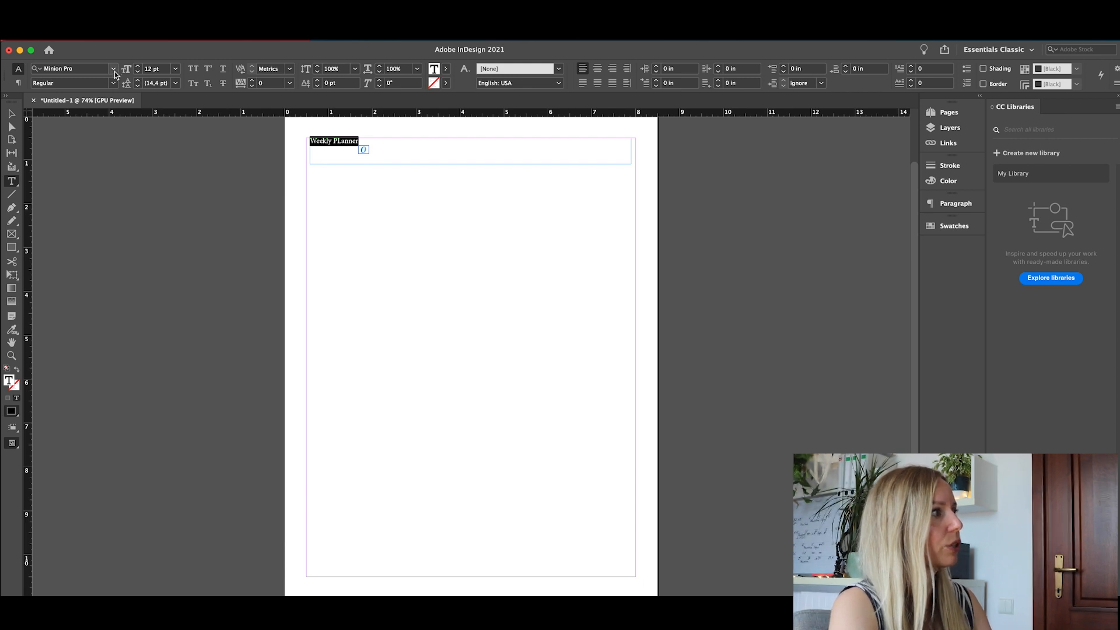
# - Set the title to 30 pt in August Script Bold free
pyautogui.click(113, 69)
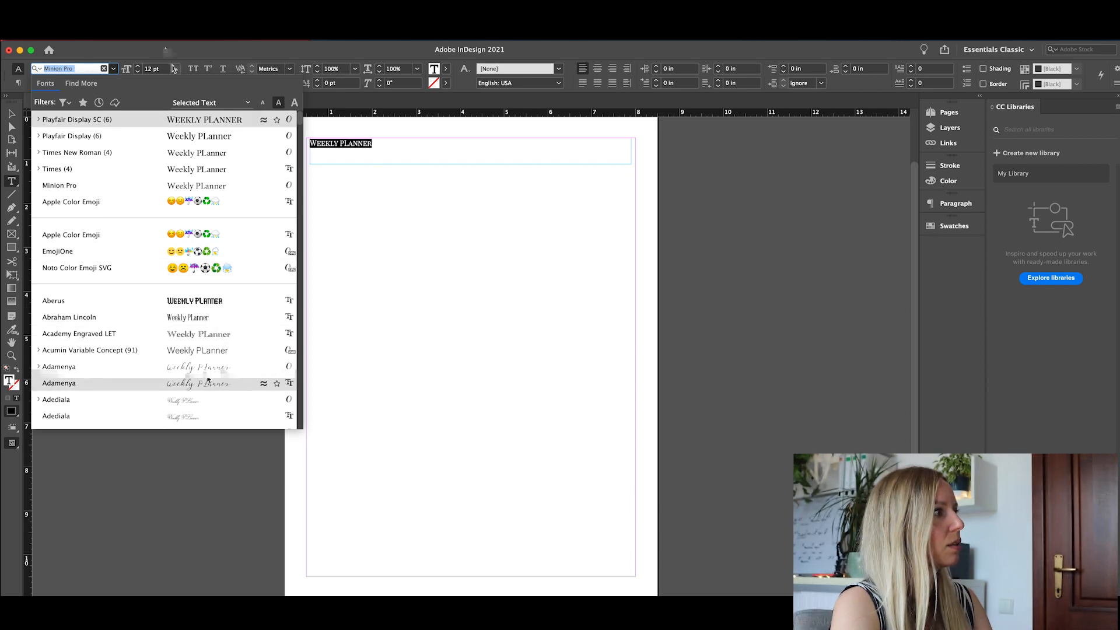
pyautogui.click(175, 68)
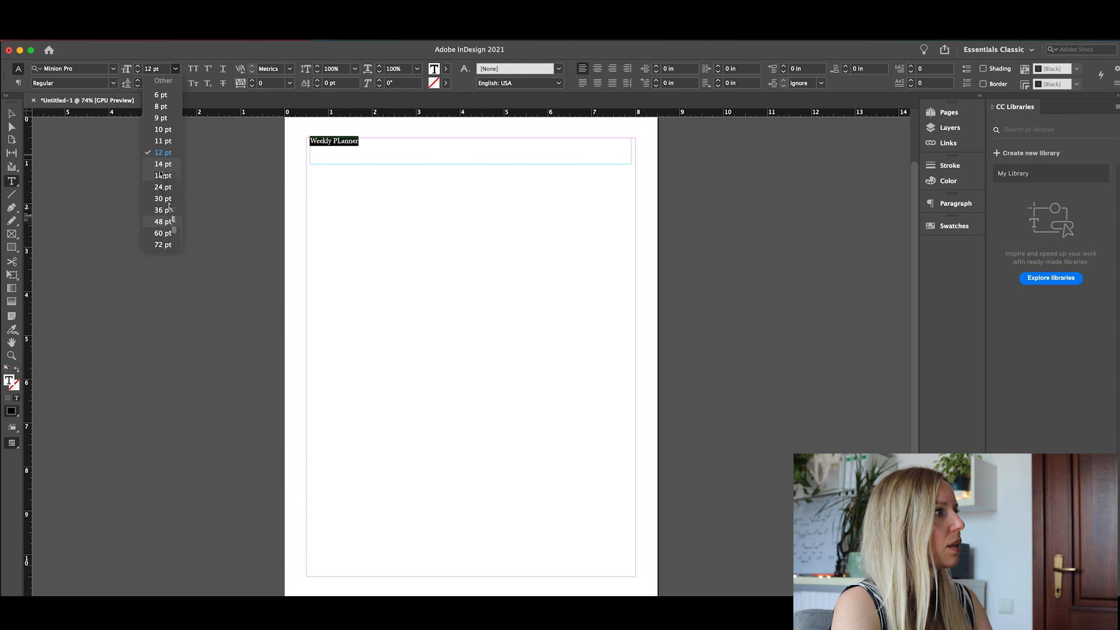
pyautogui.click(162, 198)
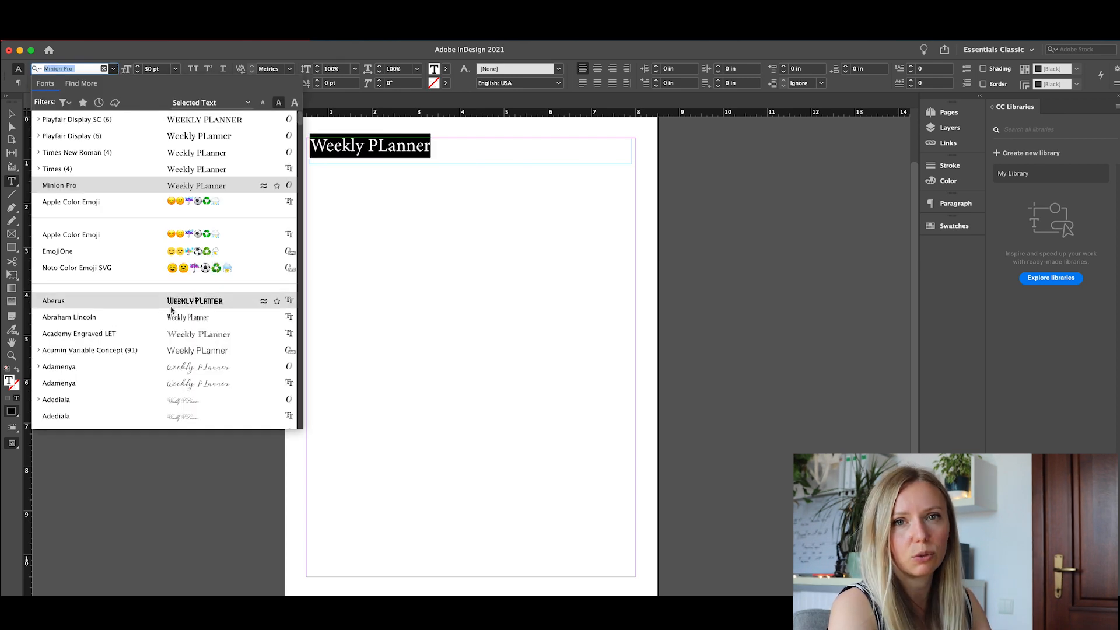
pyautogui.scroll(-3)
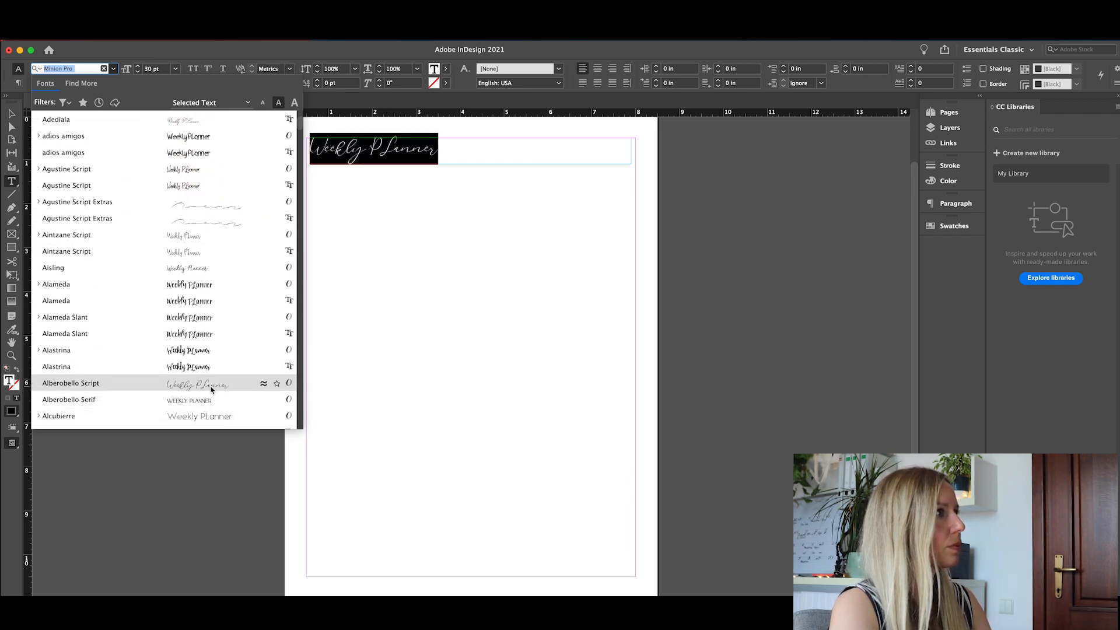
pyautogui.scroll(-3)
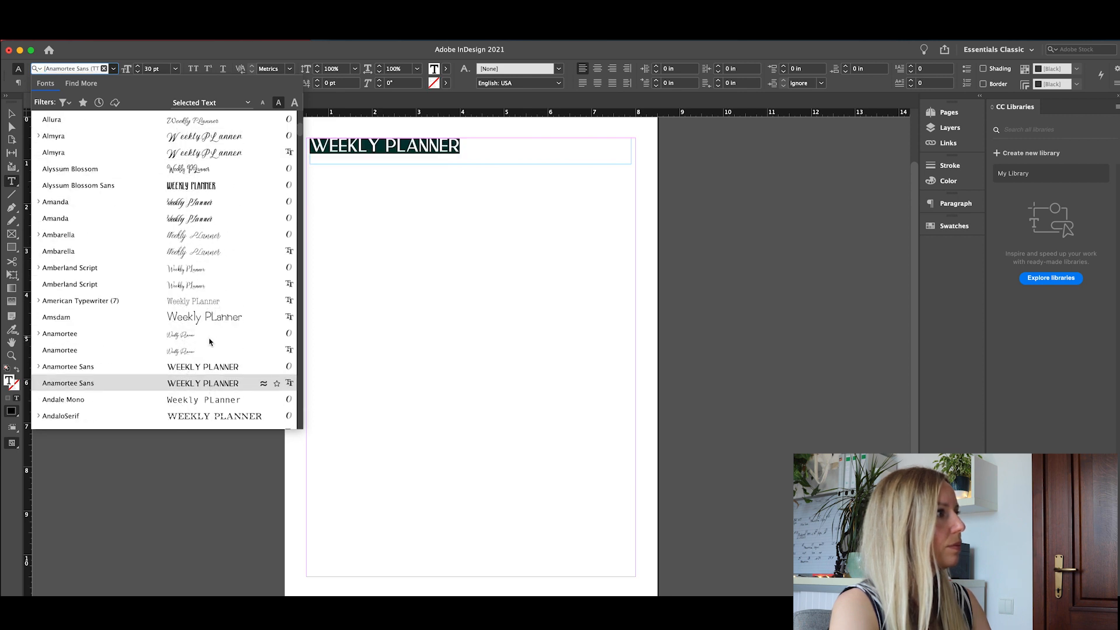
pyautogui.scroll(-3)
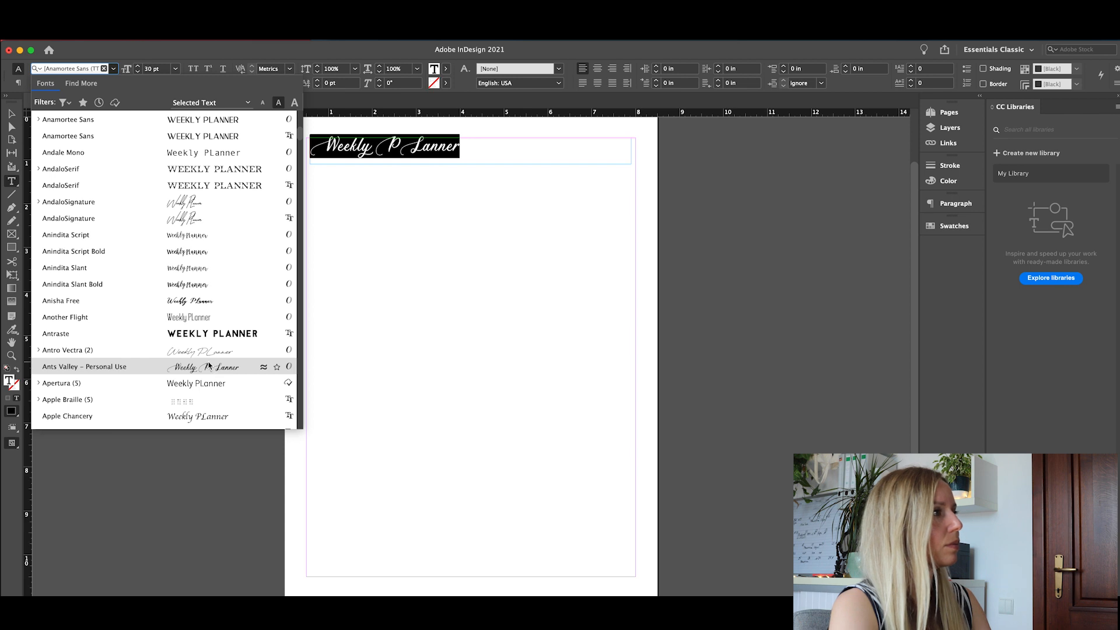
pyautogui.scroll(-3)
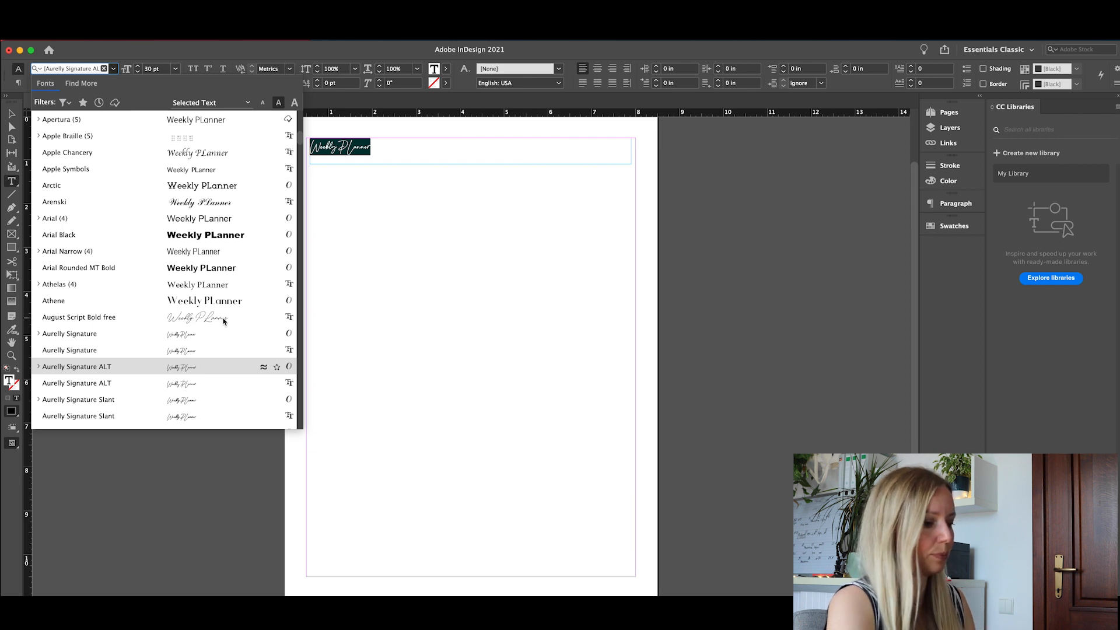
pyautogui.click(79, 317)
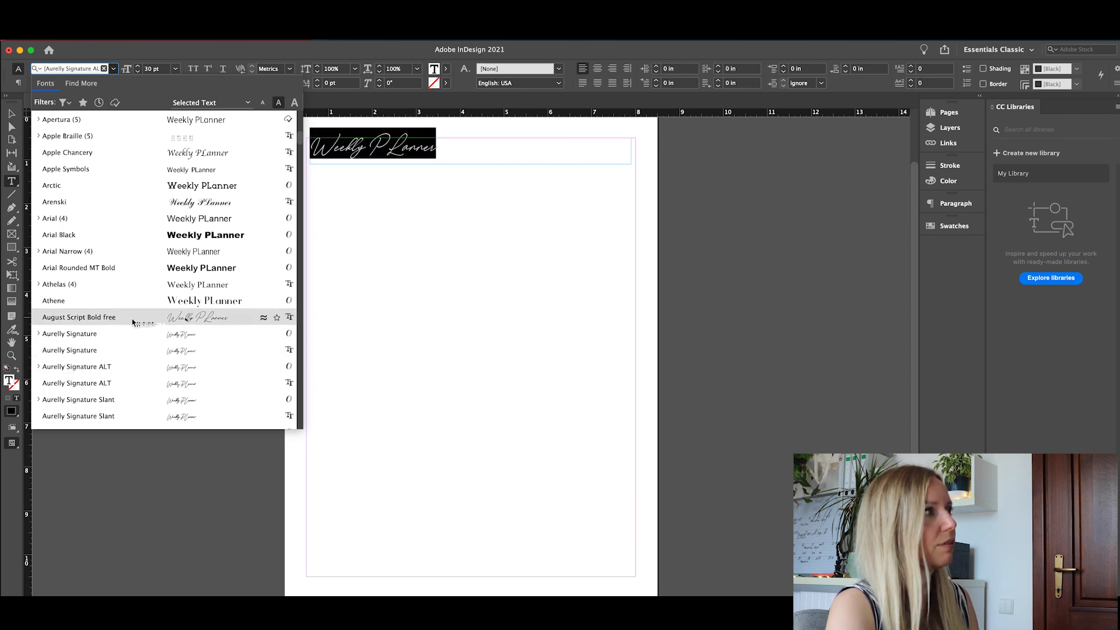
pyautogui.click(78, 316)
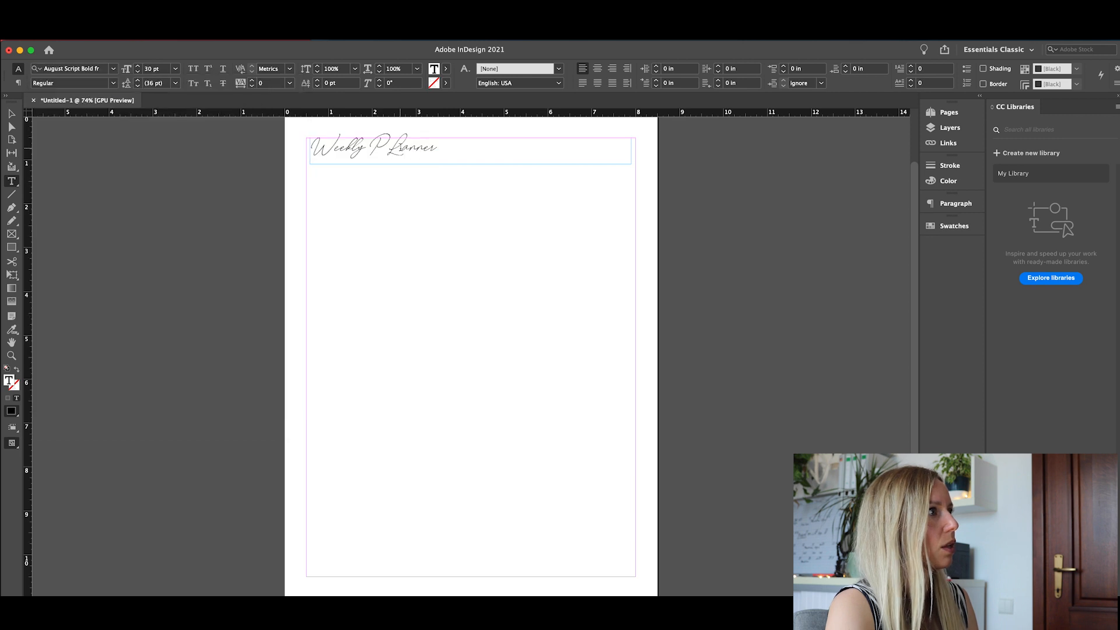
# - Fix the capital L so the title reads 'Weekly Planner'
pyautogui.press('Backspace')
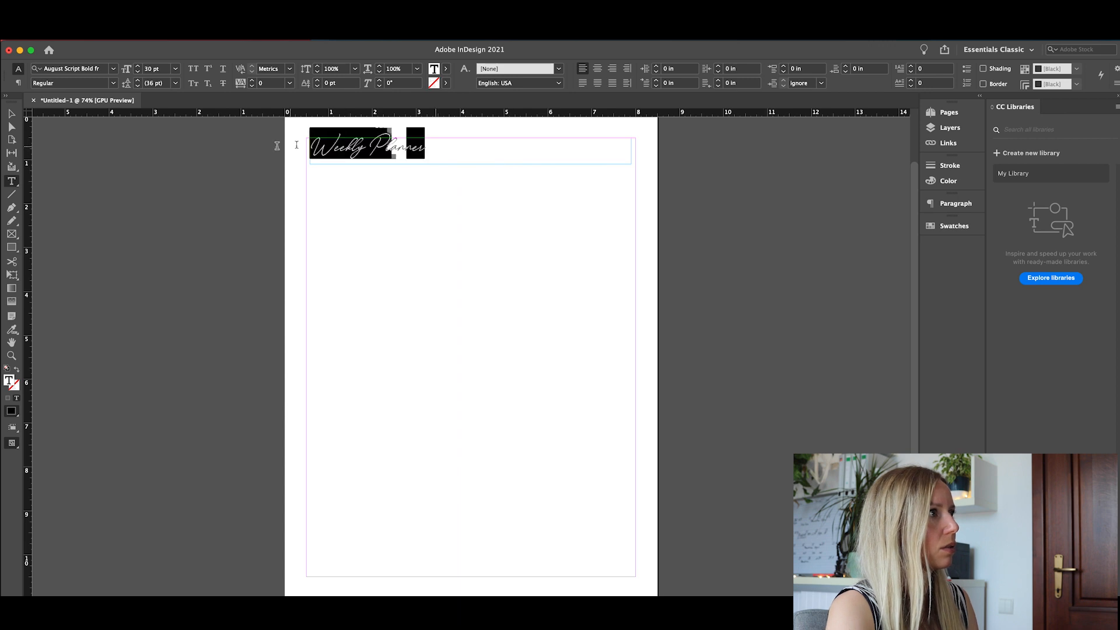
pyautogui.click(175, 69)
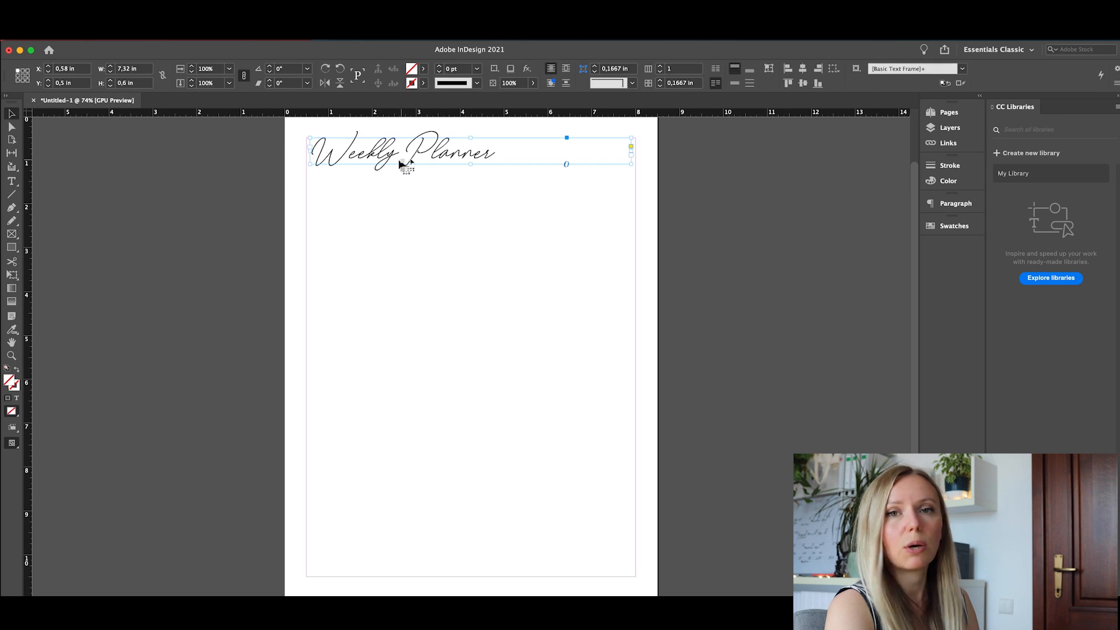
pyautogui.moveTo(400, 150); pyautogui.dragTo(411, 153)
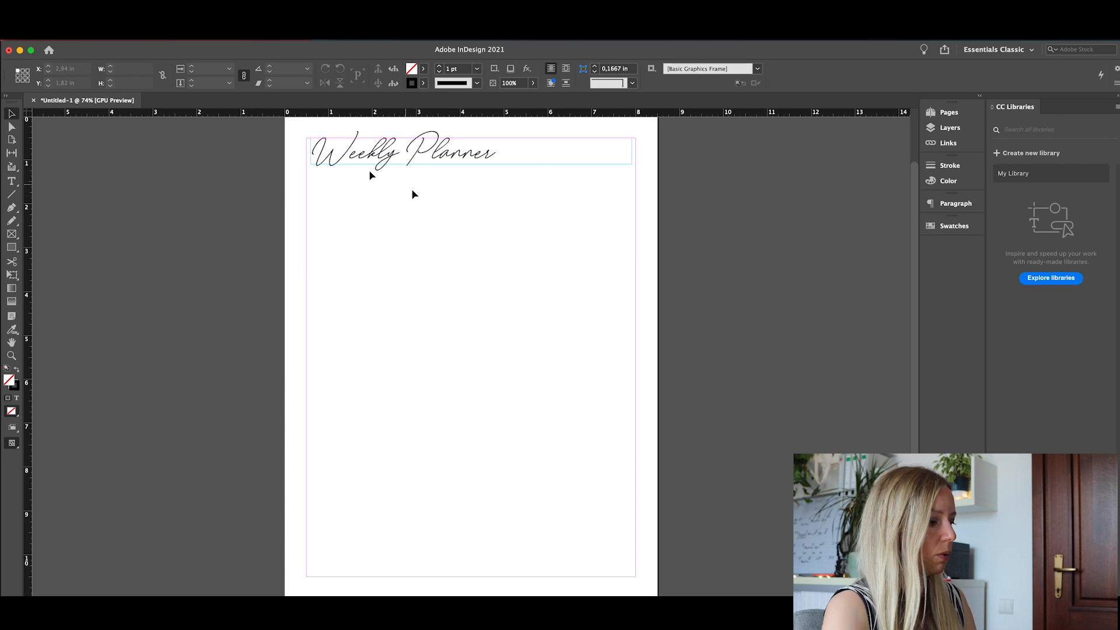
# - Add a 'My Week' text frame under the title in Playfair Display SC Regular
pyautogui.click(12, 181)
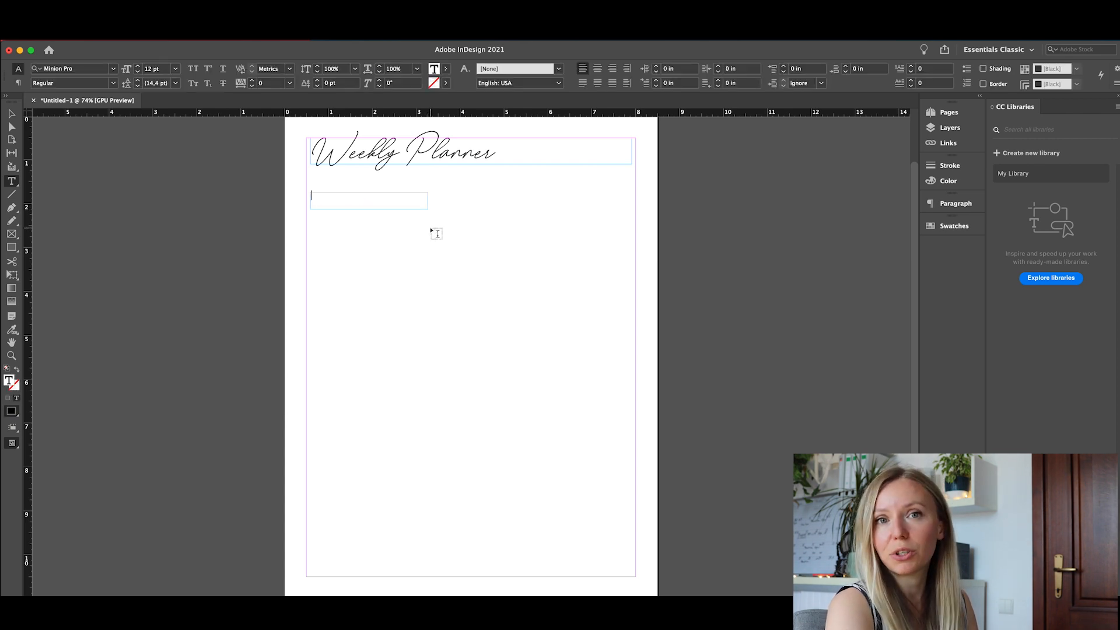
pyautogui.write('My Week')
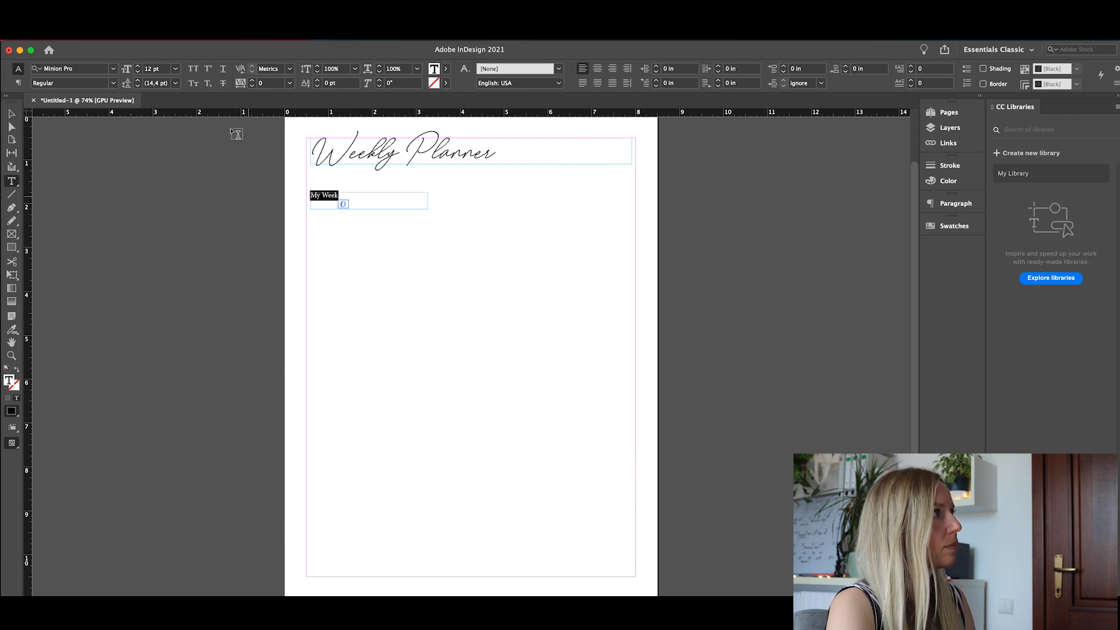
pyautogui.click(71, 68)
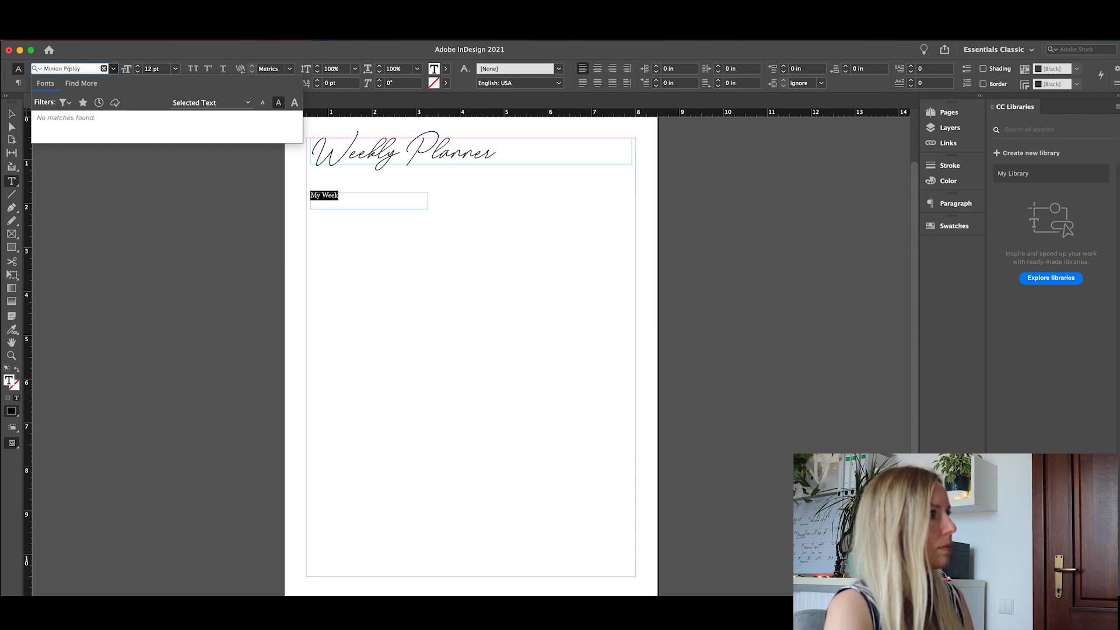
pyautogui.write('play')
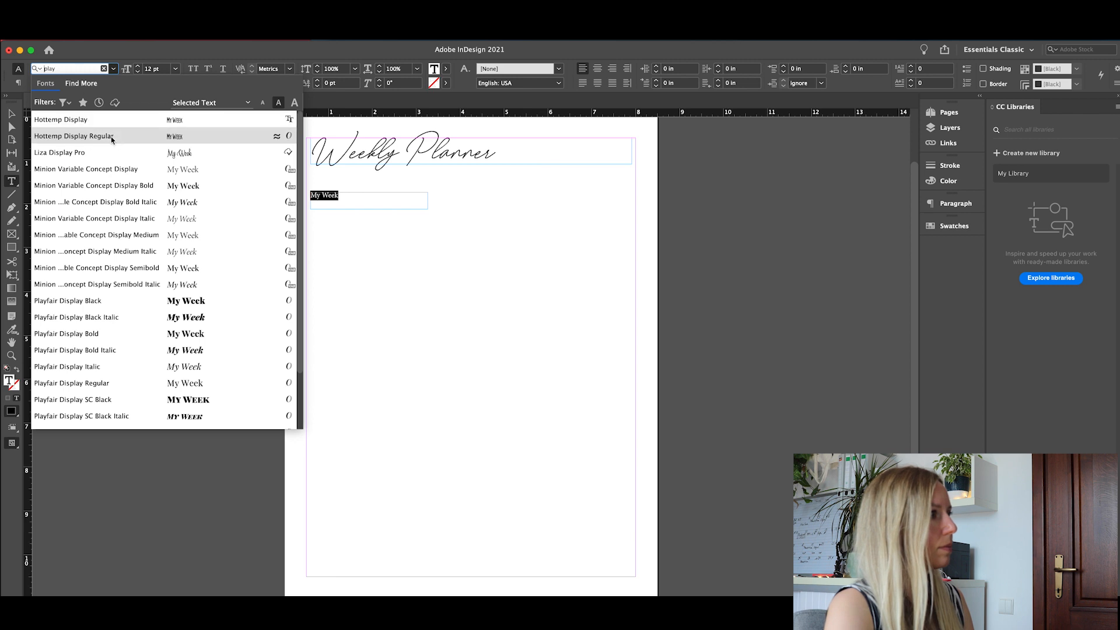
pyautogui.scroll(-3)
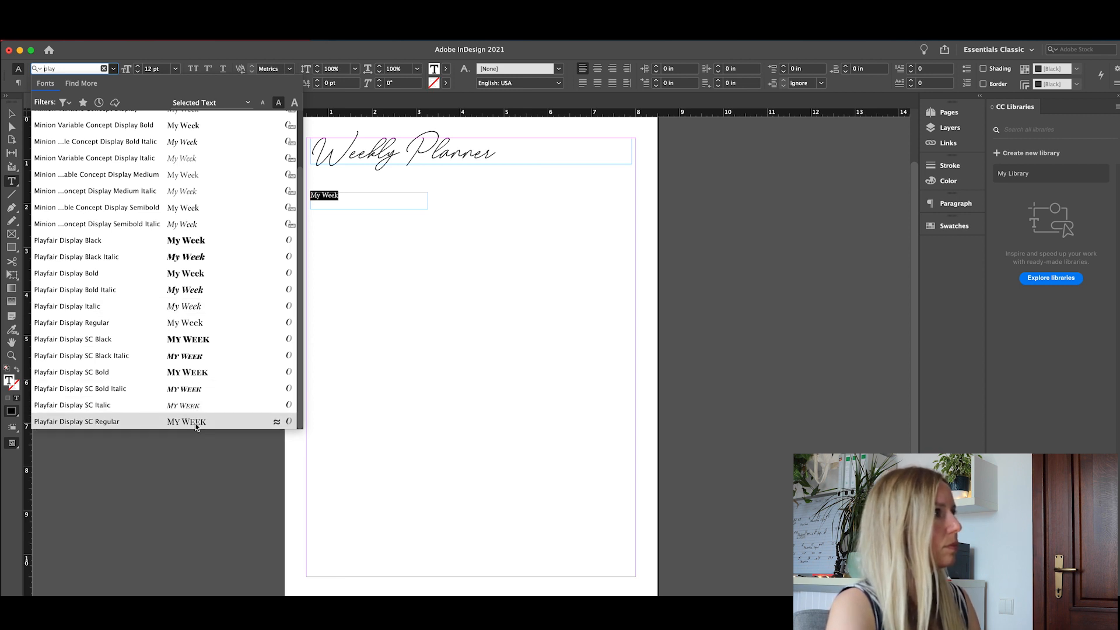
pyautogui.click(76, 421)
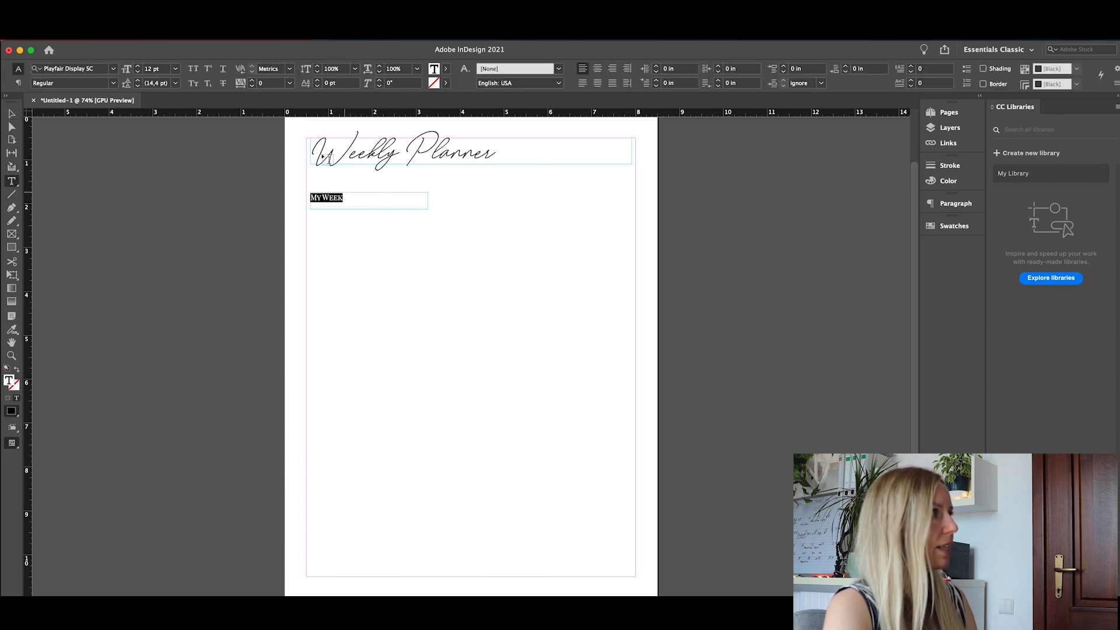
pyautogui.click(175, 68)
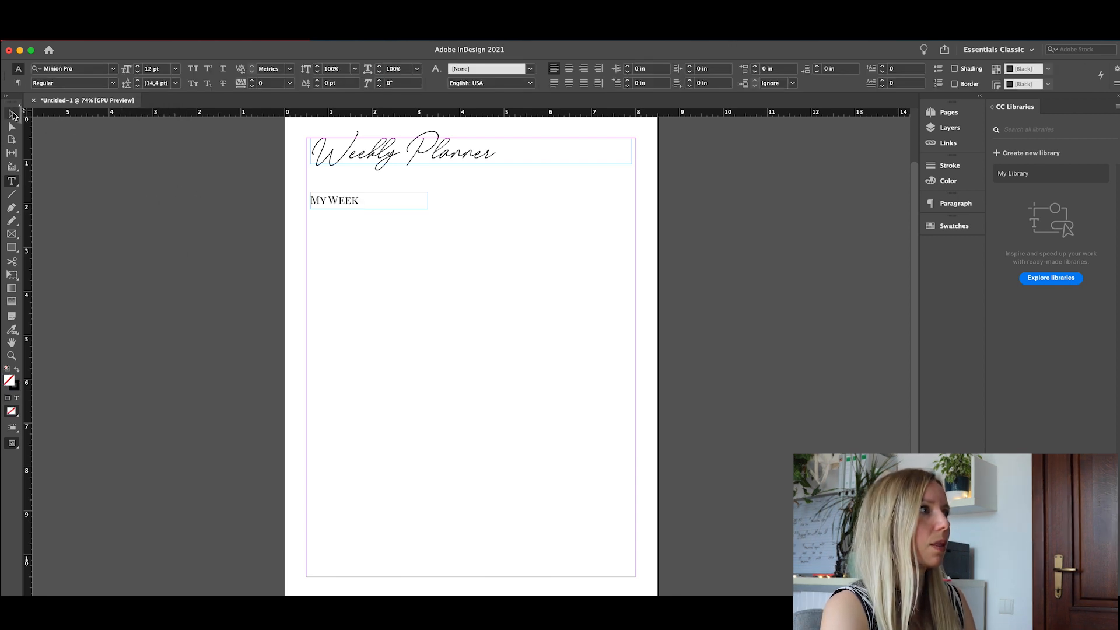
# - Draw a rectangle frame beneath the My Week text frame
pyautogui.click(12, 250)
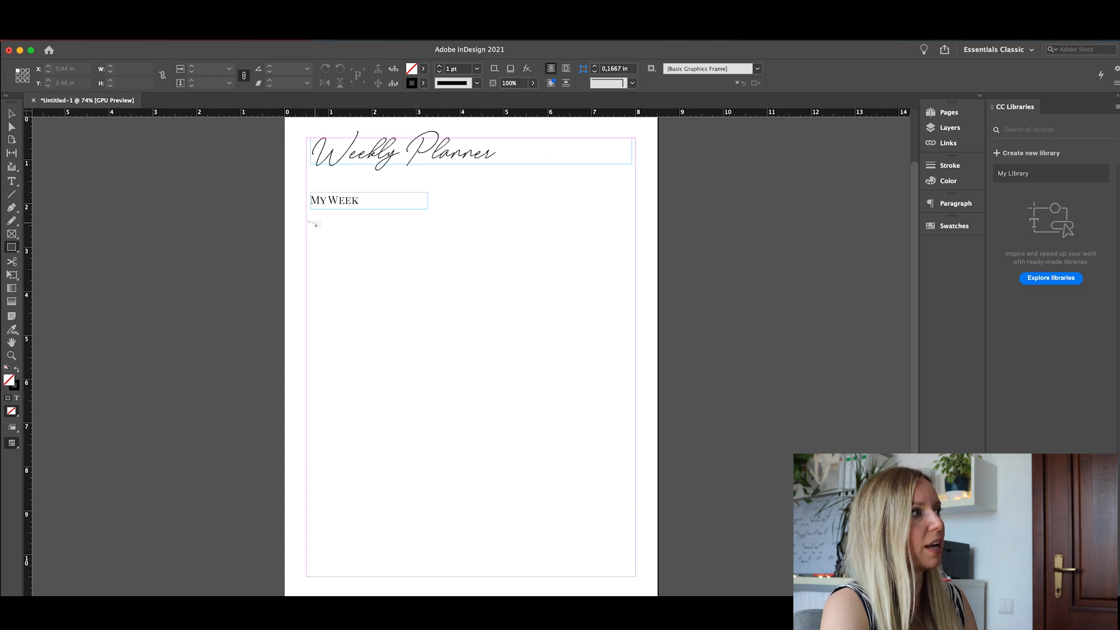
pyautogui.moveTo(310, 221); pyautogui.dragTo(461, 254)
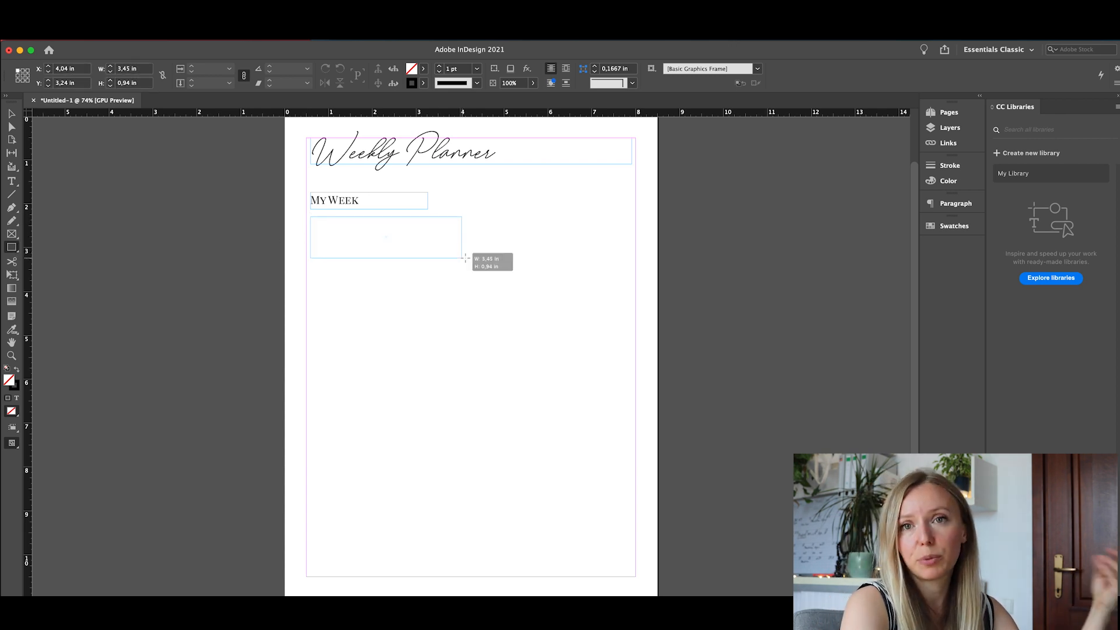
pyautogui.moveTo(463, 257); pyautogui.dragTo(471, 258)
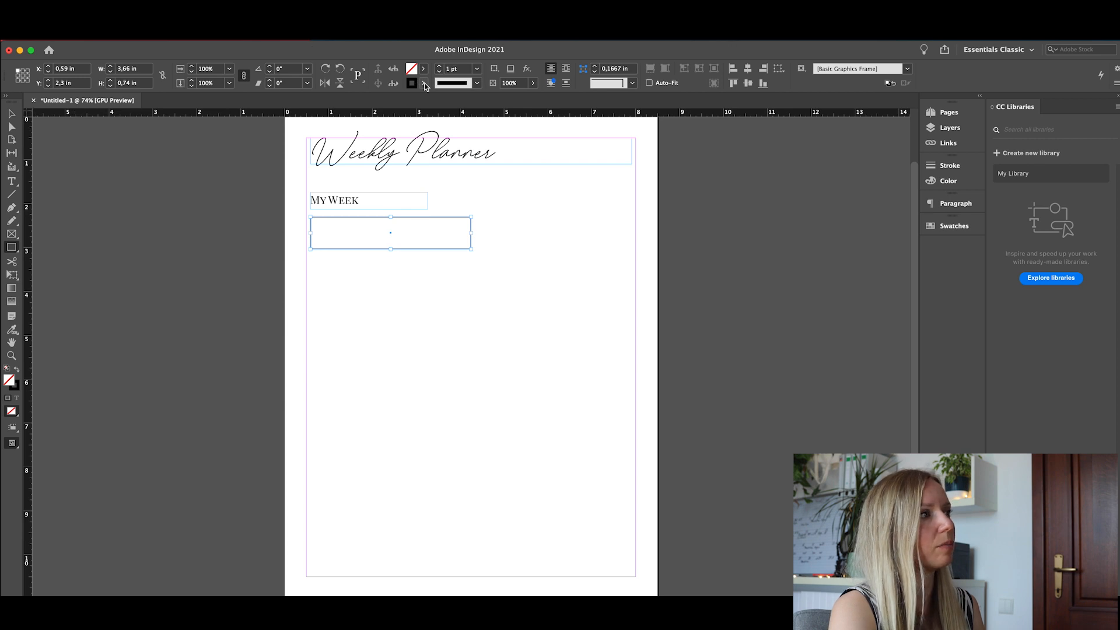
# - Remove the box's stroke and fill it with a pale pink
pyautogui.click(423, 83)
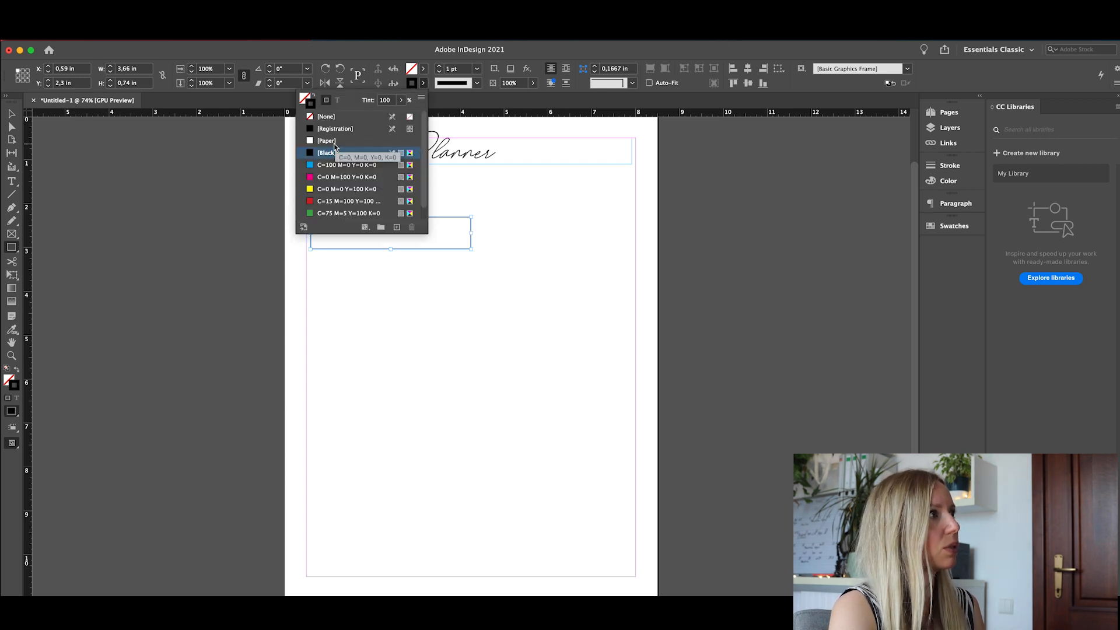
pyautogui.click(325, 116)
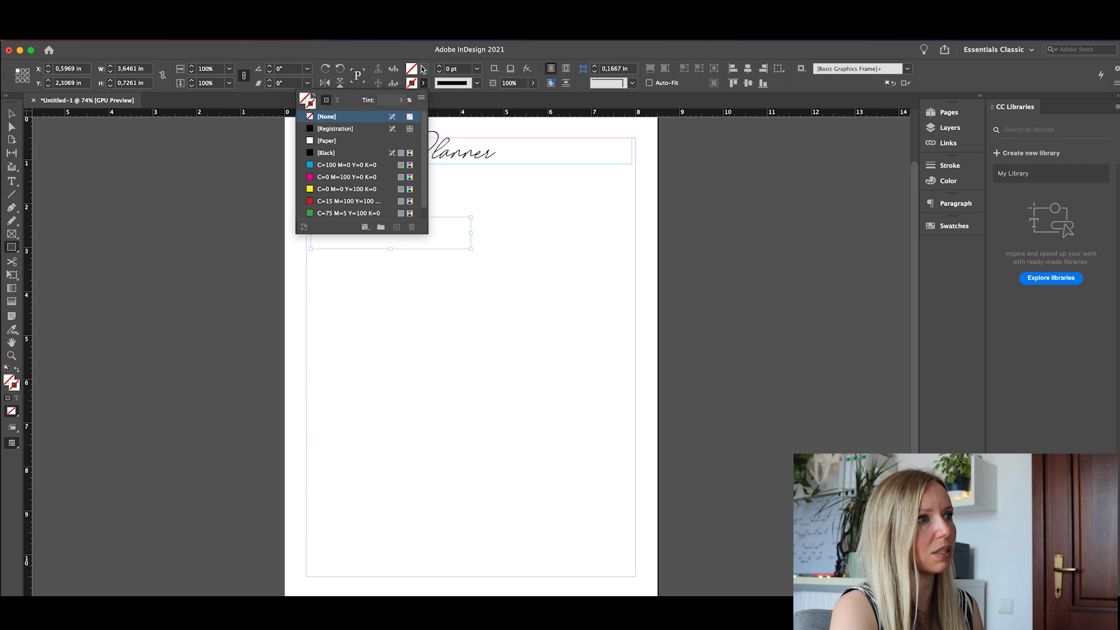
pyautogui.moveTo(423, 73)
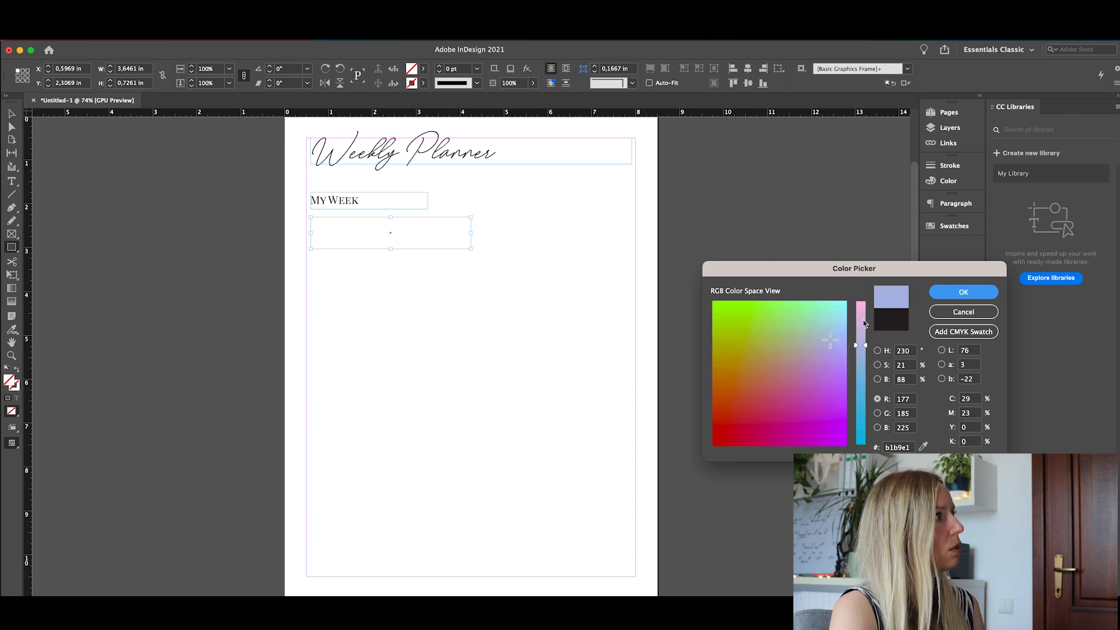
pyautogui.click(839, 327)
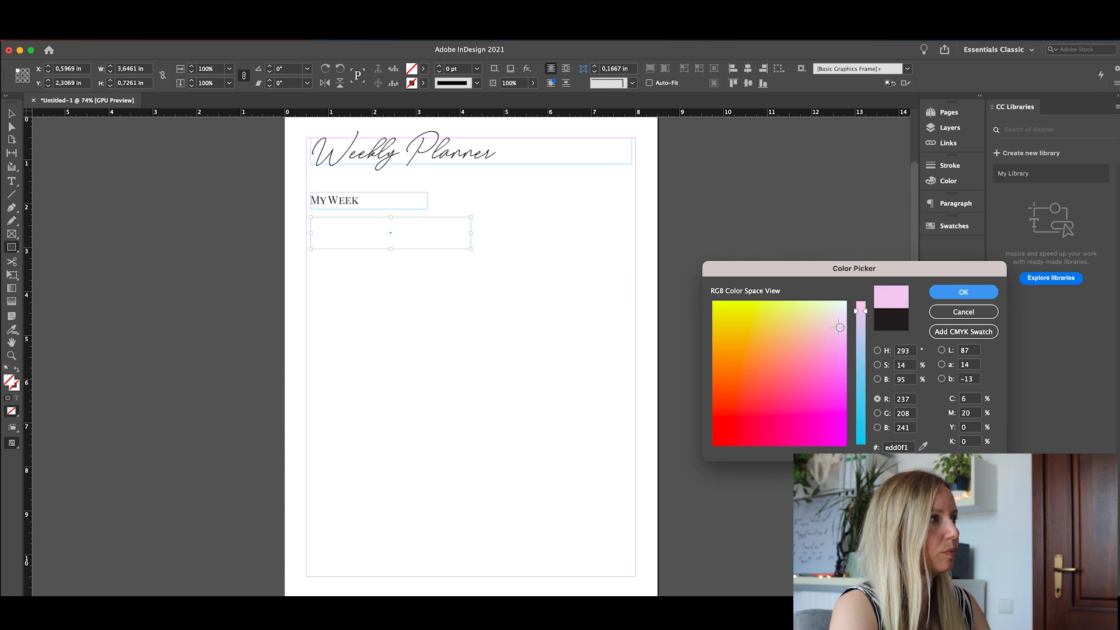
pyautogui.click(963, 292)
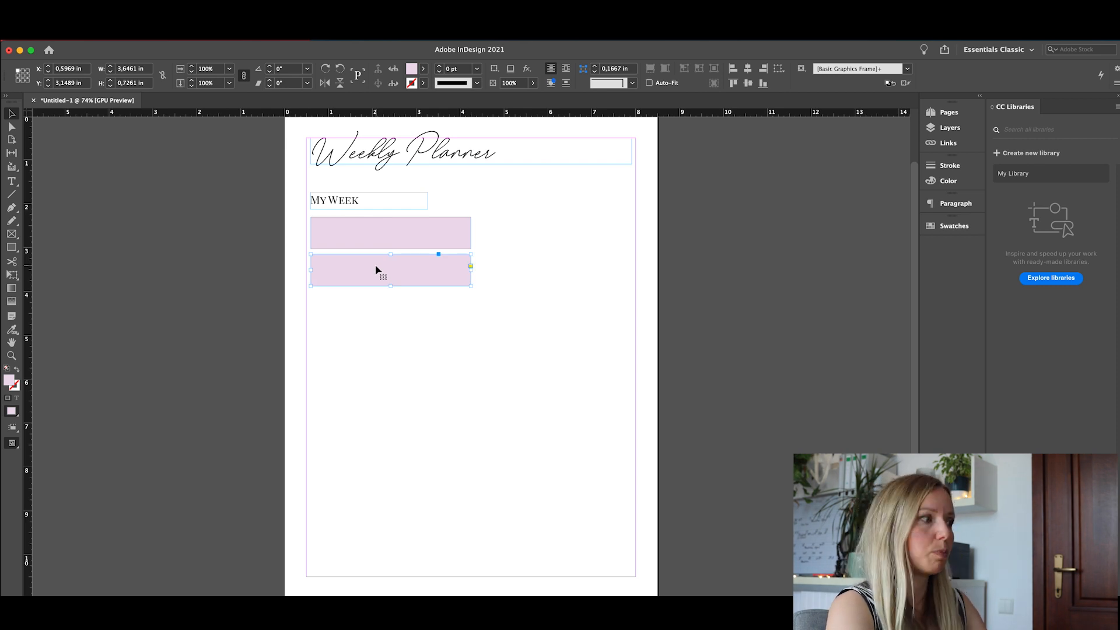
# - Drag out four copies of the pink box, stacked down the left column
pyautogui.moveTo(390, 270); pyautogui.dragTo(471, 362)
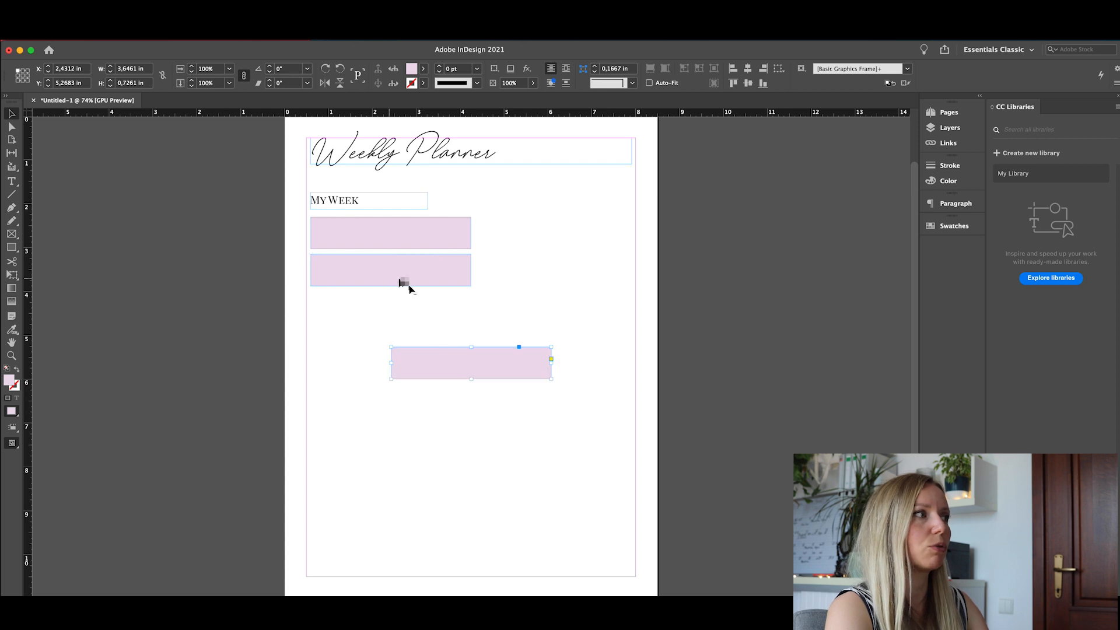
pyautogui.moveTo(471, 363); pyautogui.dragTo(391, 307)
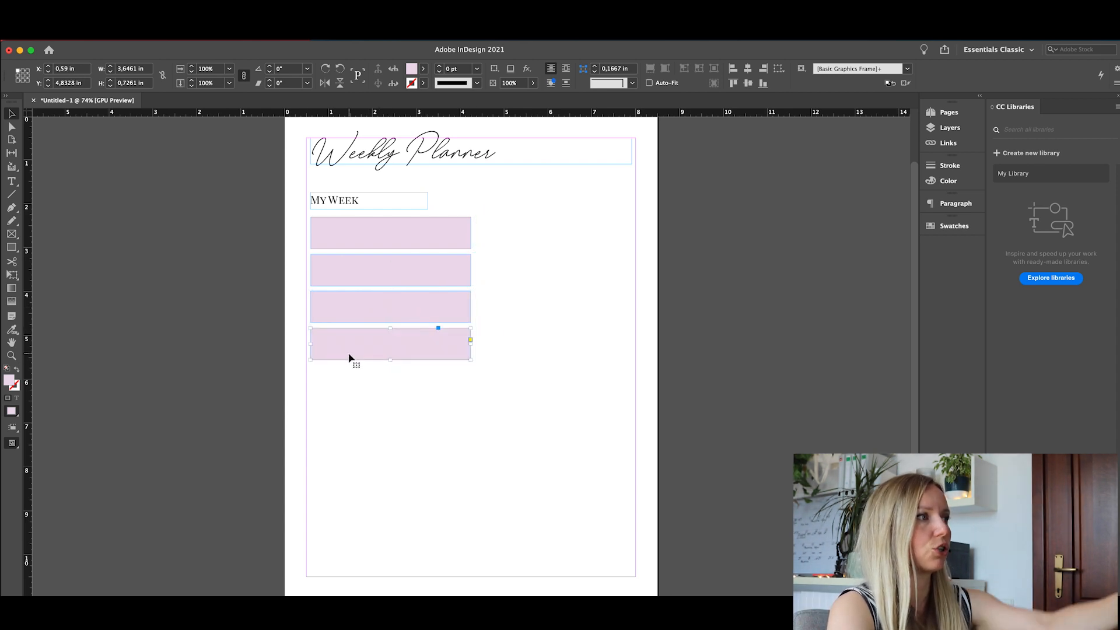
pyautogui.moveTo(391, 342); pyautogui.dragTo(470, 362)
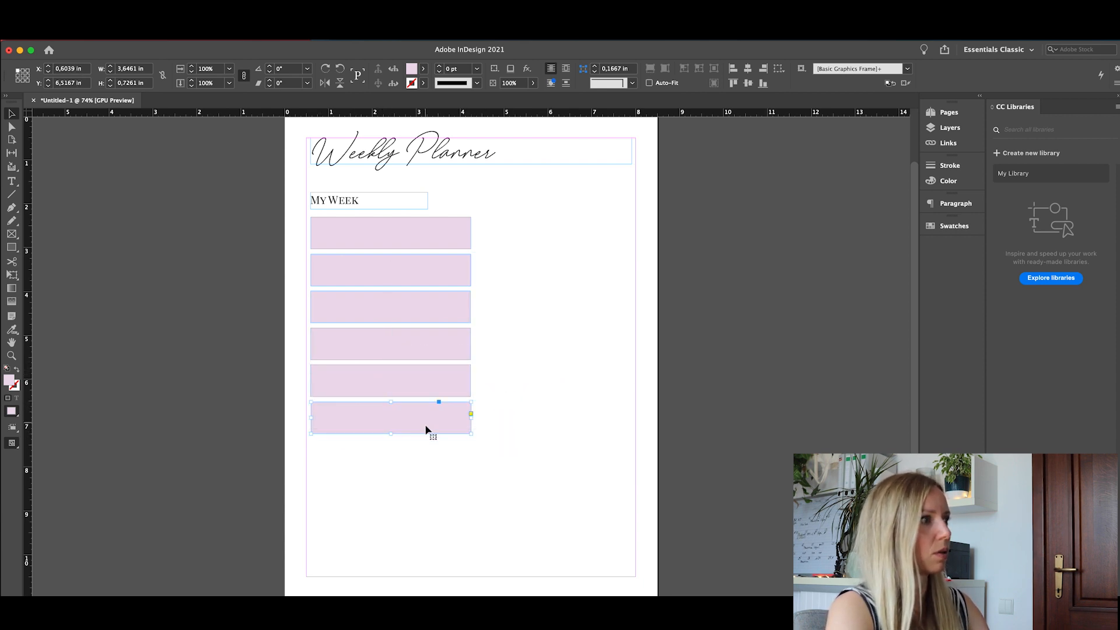
pyautogui.moveTo(355, 344)
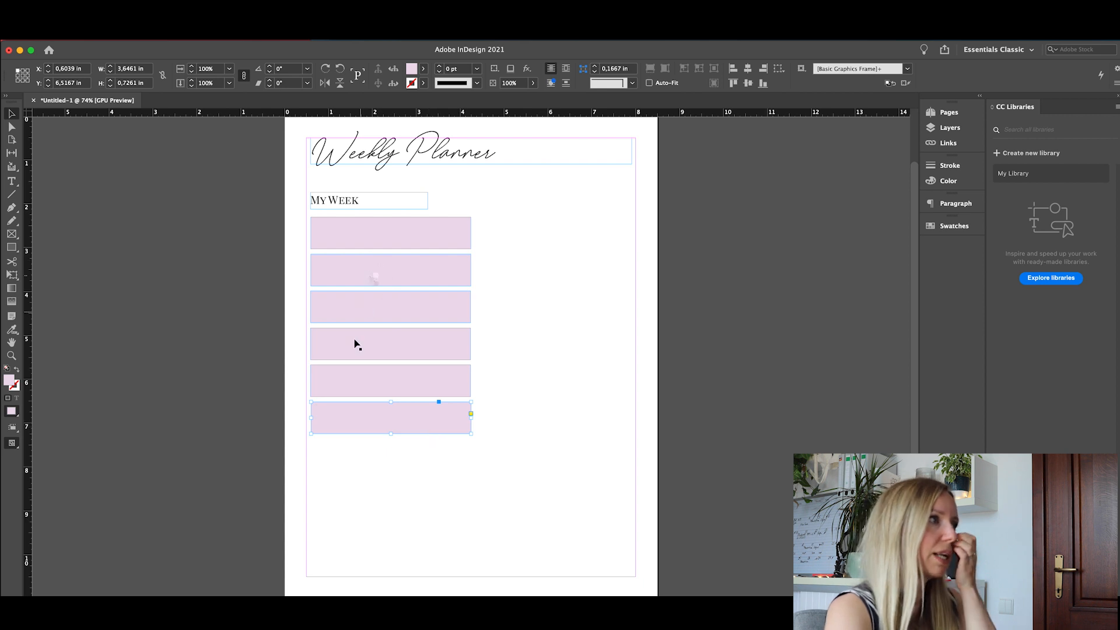
pyautogui.moveTo(390, 418); pyautogui.dragTo(471, 363)
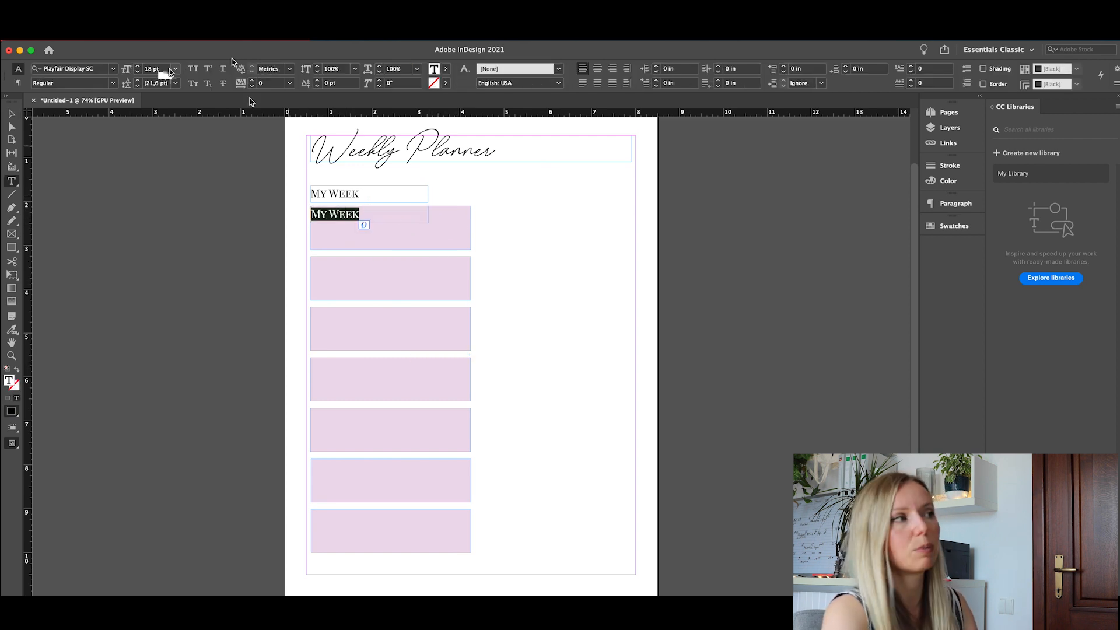
# - Shrink the copied day label to 12 pt
pyautogui.click(175, 69)
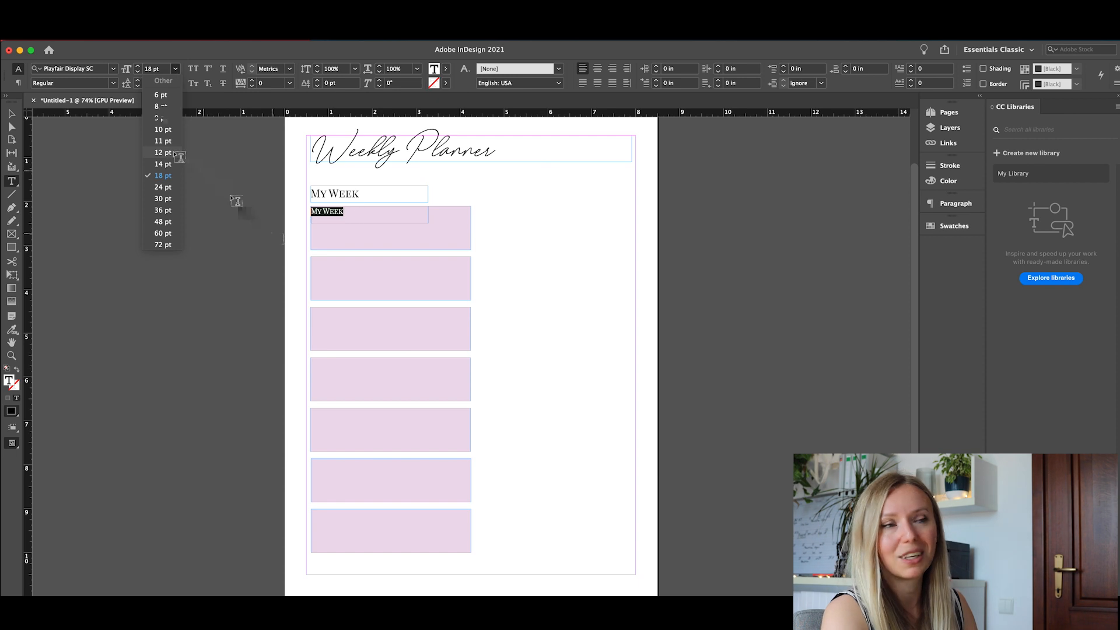
pyautogui.click(162, 152)
pyautogui.write('Monday')
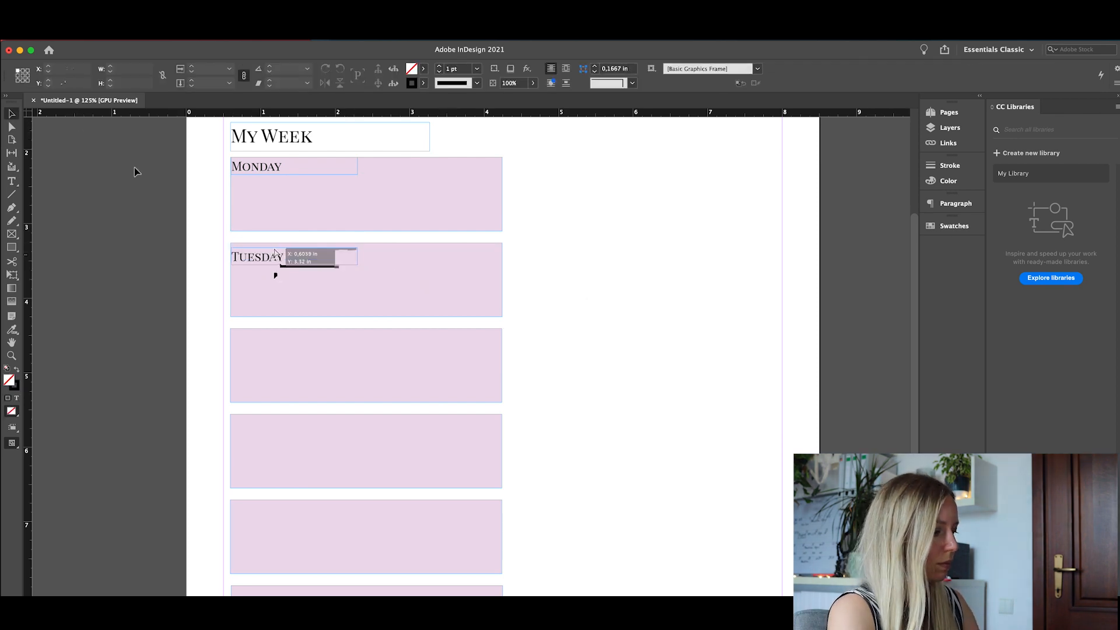
# - Retype the copied labels as Wednesday, Thursday and onward through Sunday
pyautogui.write('WE')
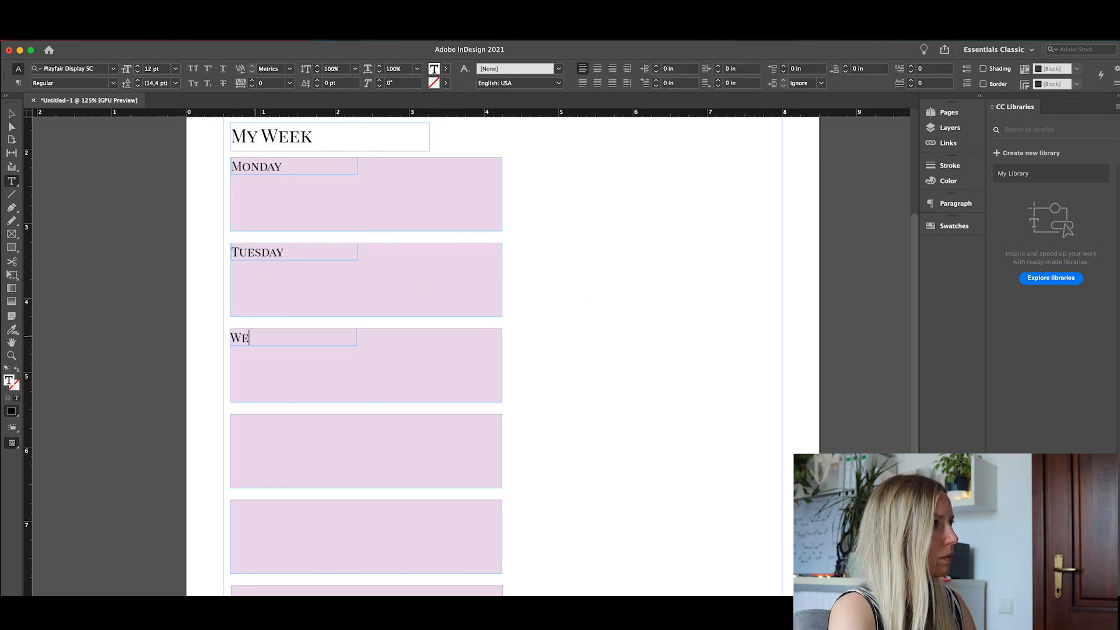
pyautogui.write('DNESDAY')
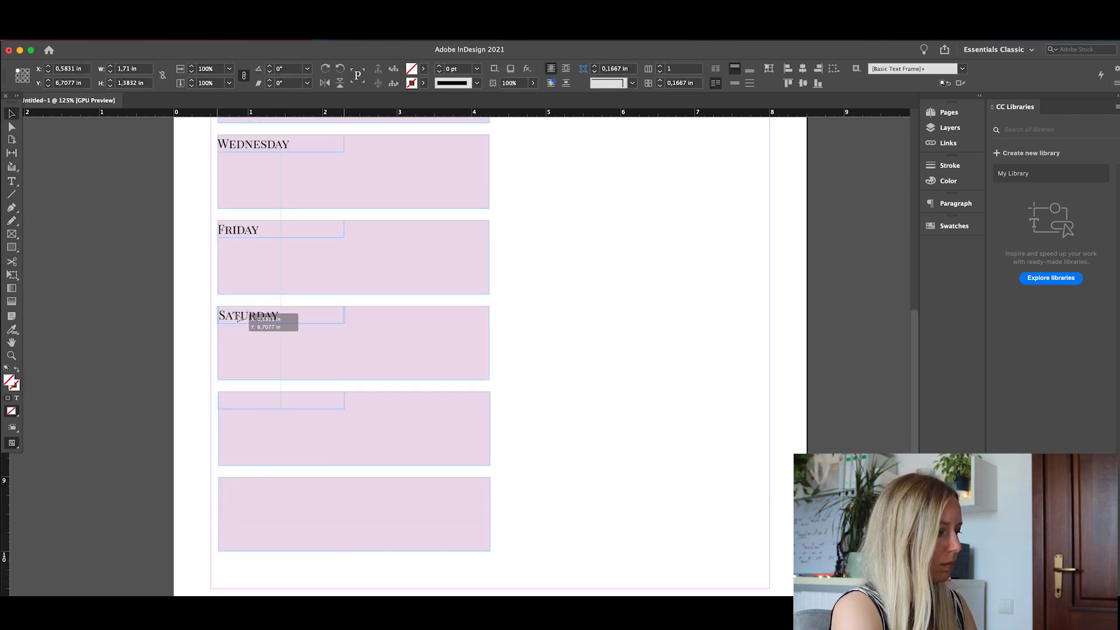
pyautogui.write('THUR')
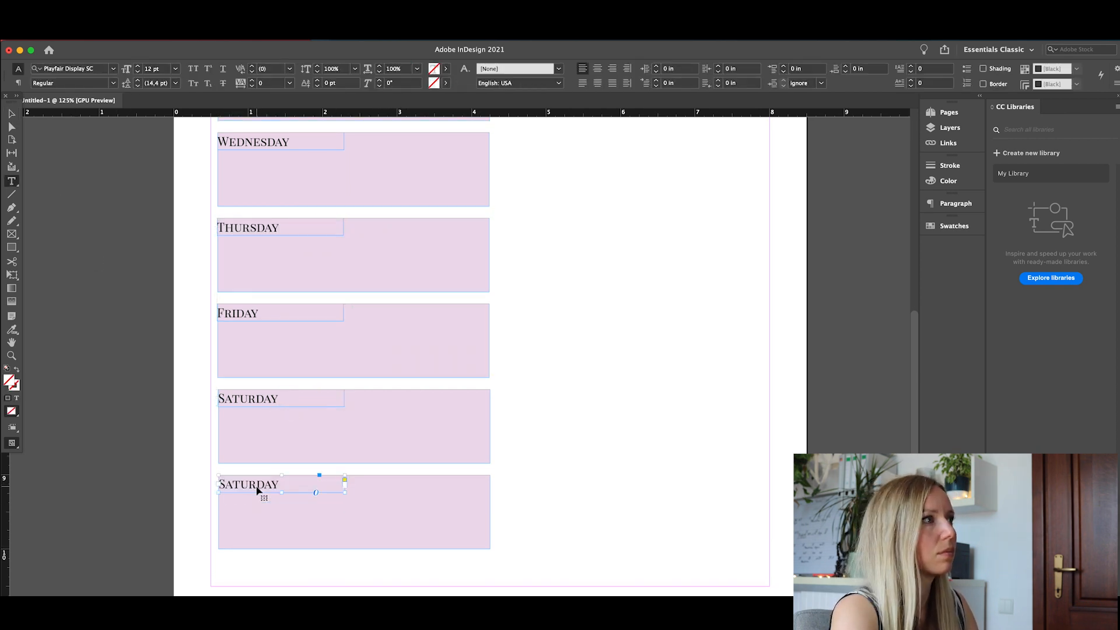
pyautogui.write('SUNDAY')
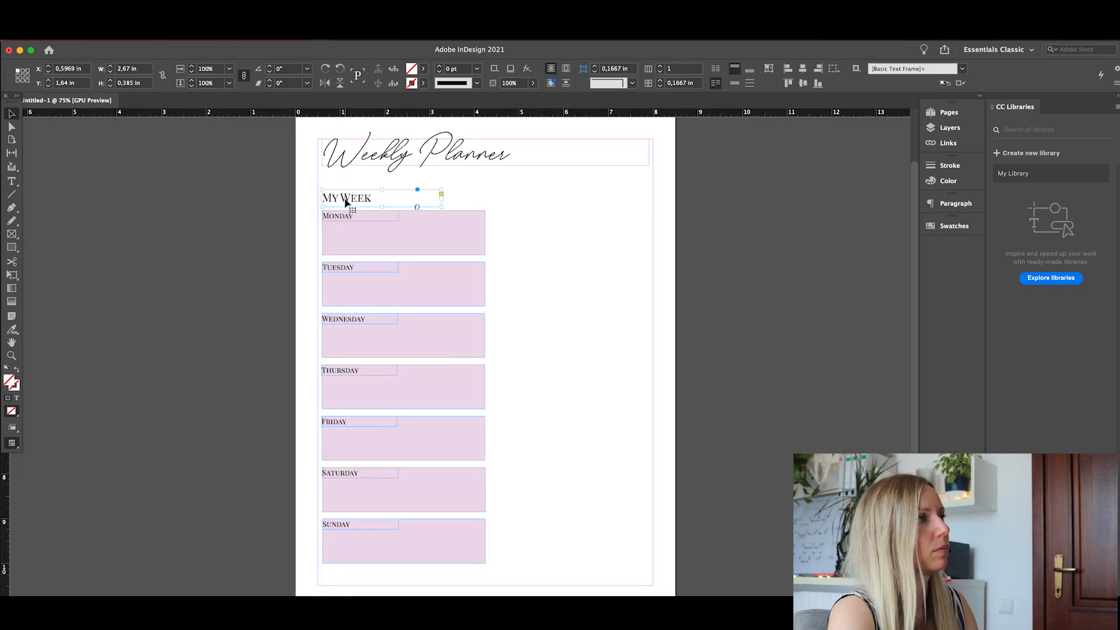
# - Copy My Week into the right column, retype it 'Important' and centre it
pyautogui.moveTo(346, 197); pyautogui.dragTo(425, 362)
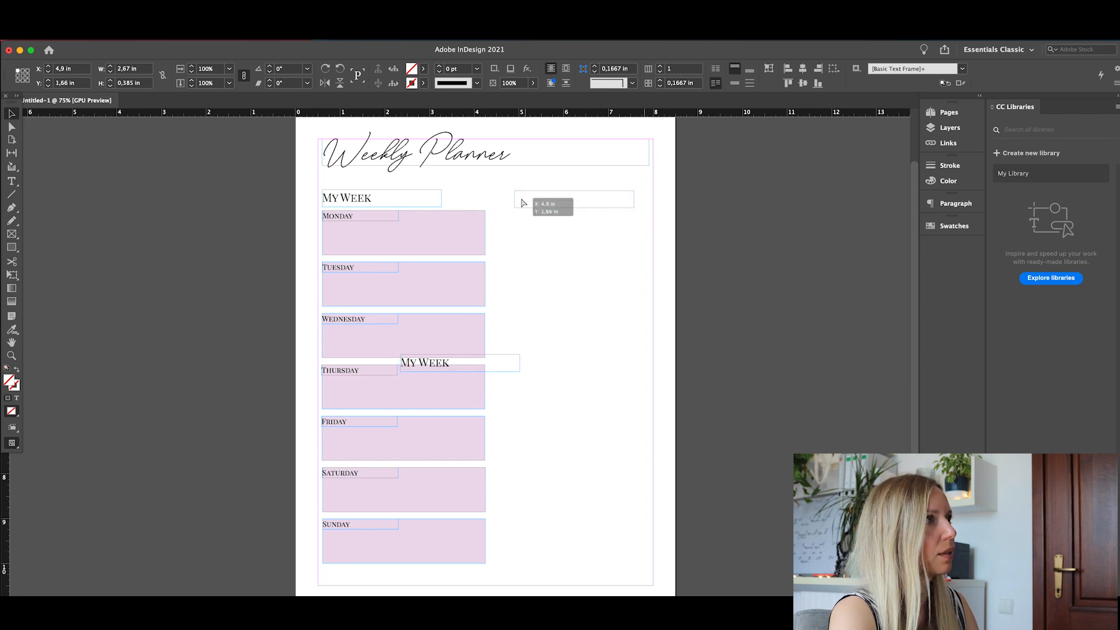
pyautogui.write('IMP')
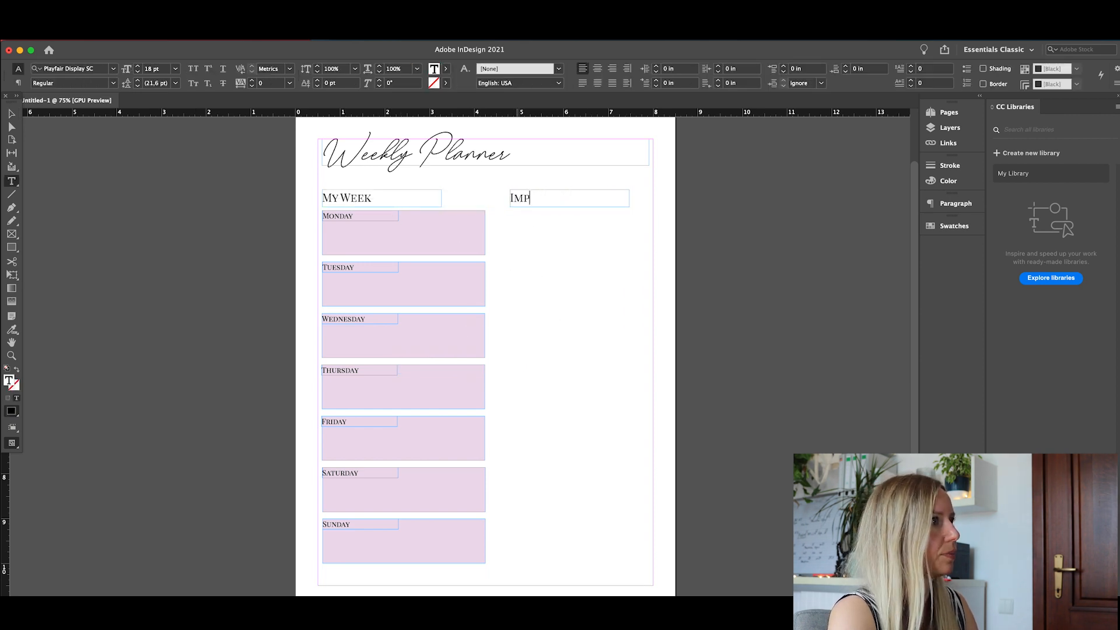
pyautogui.write('ortant')
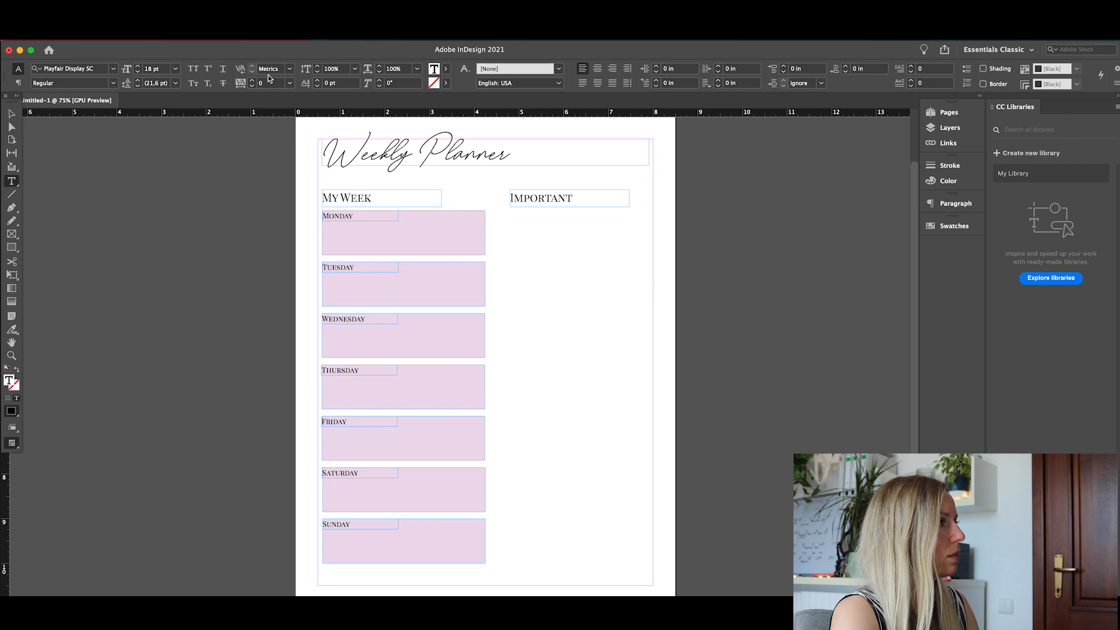
pyautogui.click(567, 198)
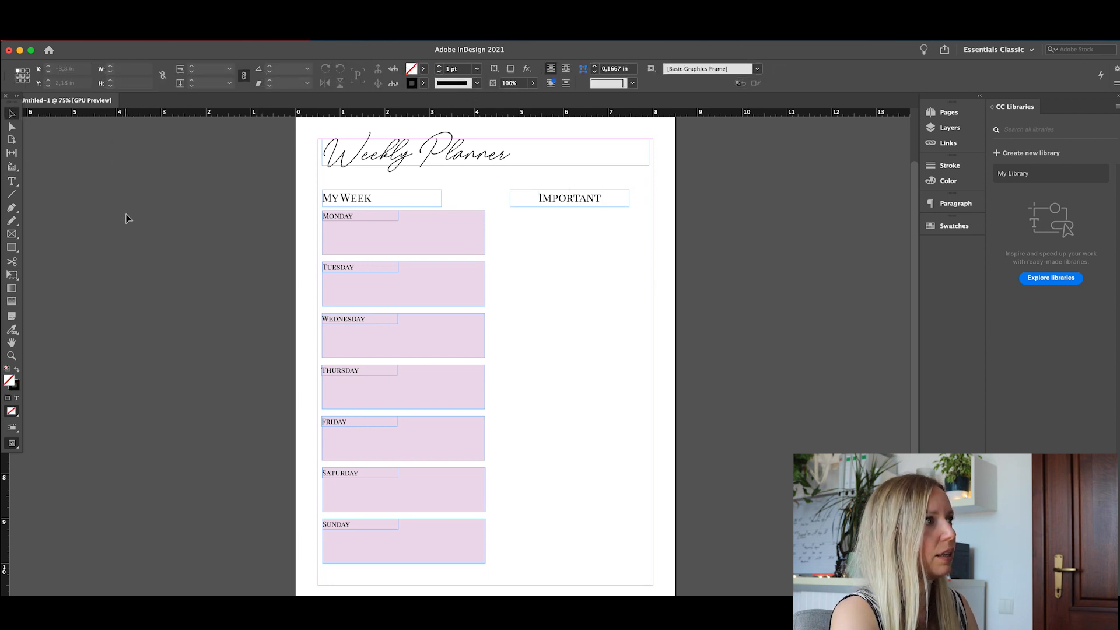
pyautogui.moveTo(11, 197)
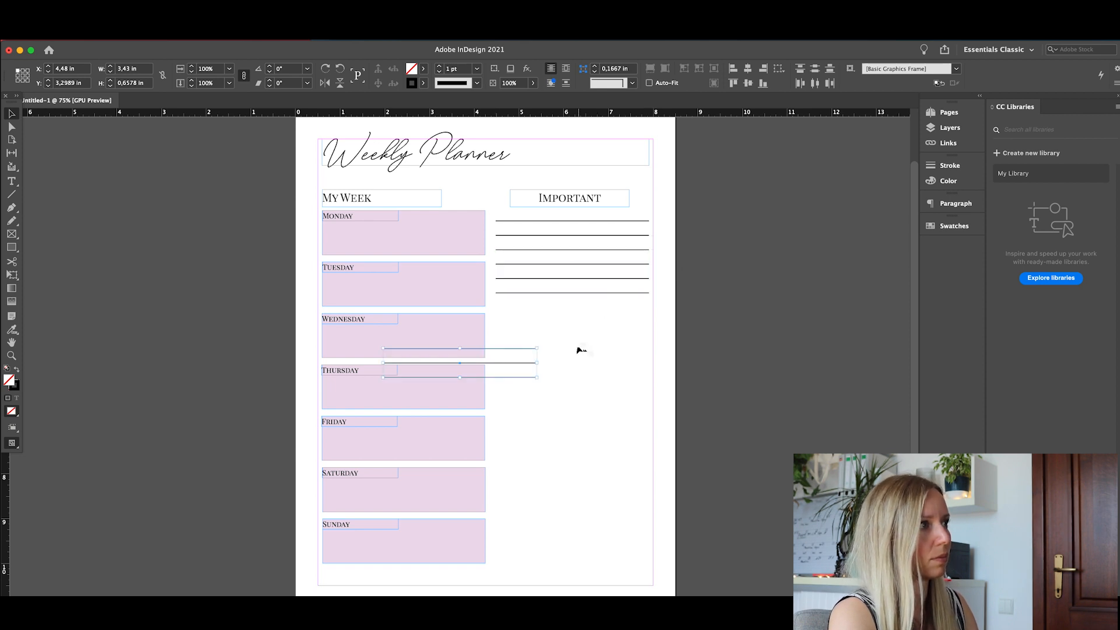
# - Move the copied writing lines under Important and extend them down the column
pyautogui.moveTo(461, 356); pyautogui.dragTo(571, 311)
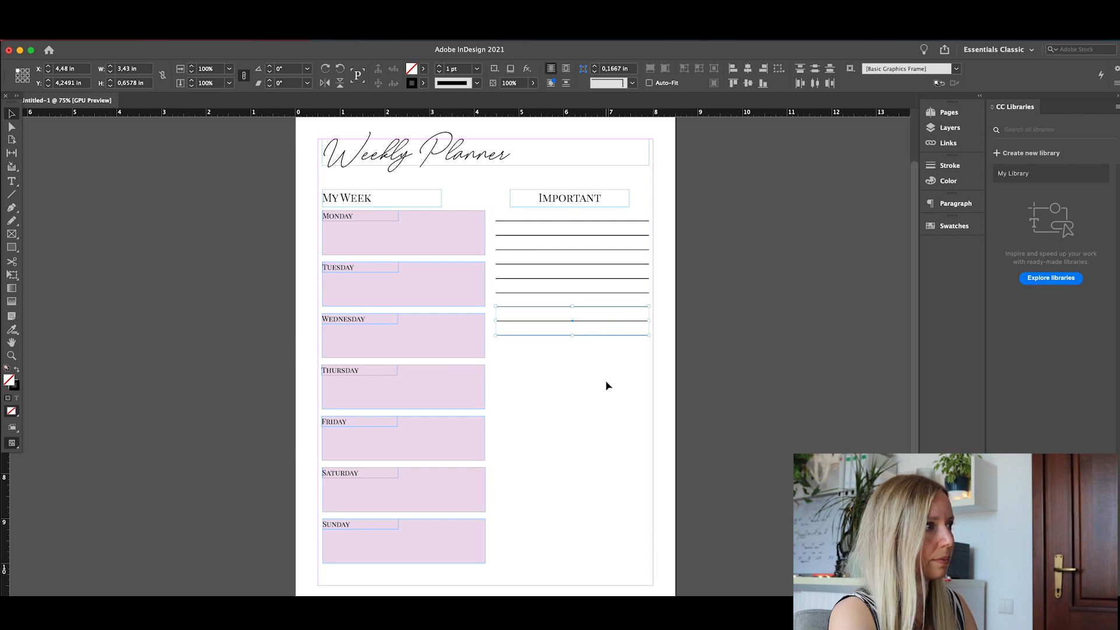
pyautogui.moveTo(571, 321); pyautogui.dragTo(571, 353)
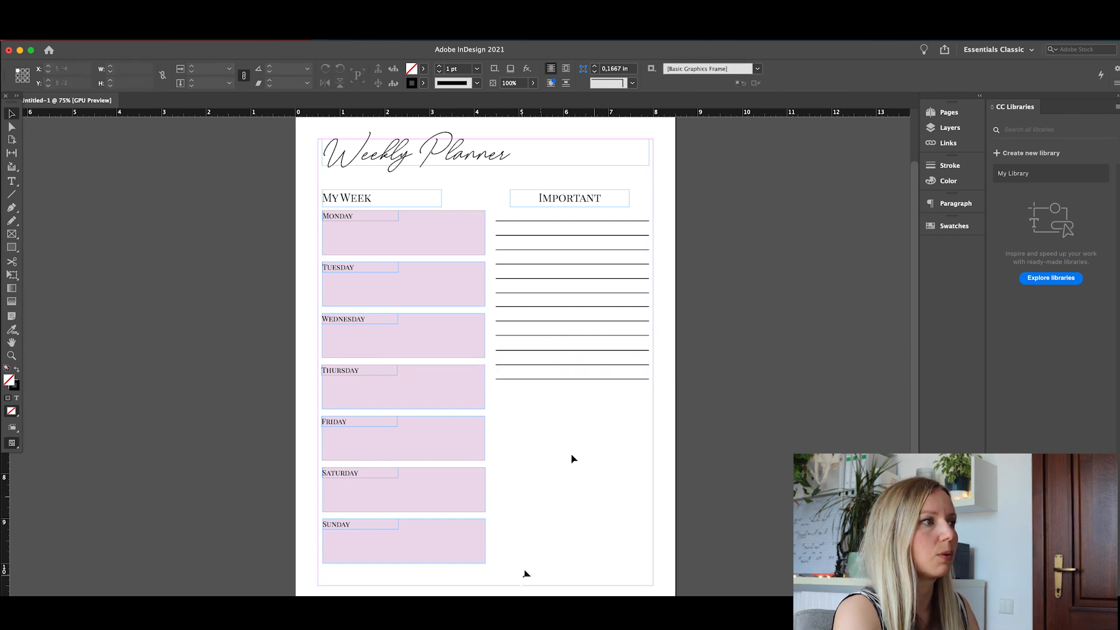
pyautogui.click(360, 473)
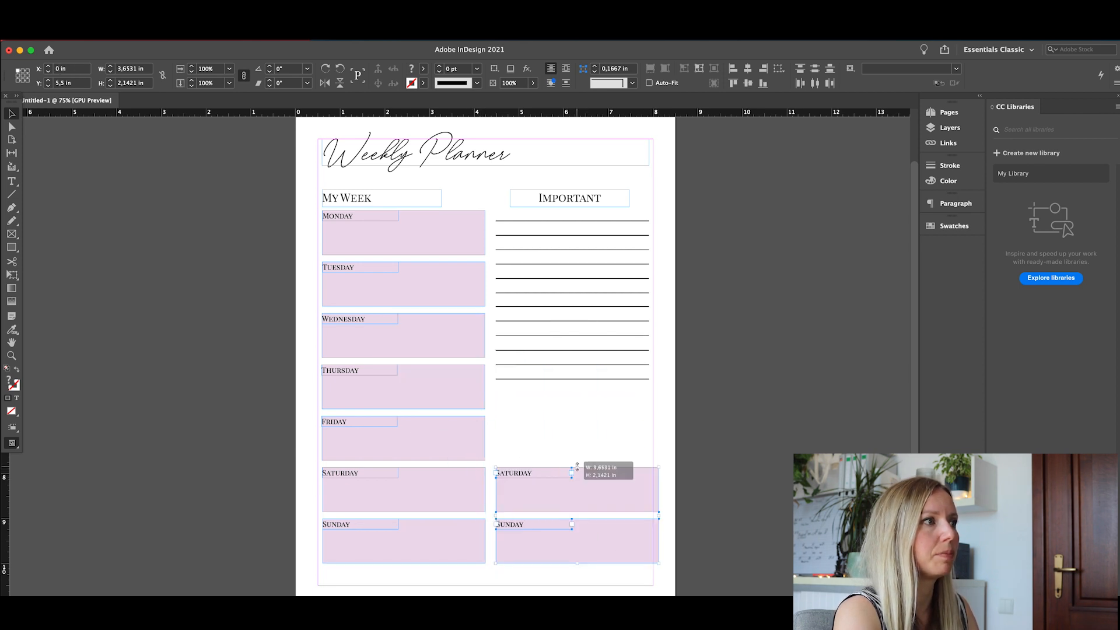
# - Make the weekend day boxes taller and copy the Important heading above them as 'Weekend Plans'
pyautogui.moveTo(576, 468); pyautogui.dragTo(579, 432)
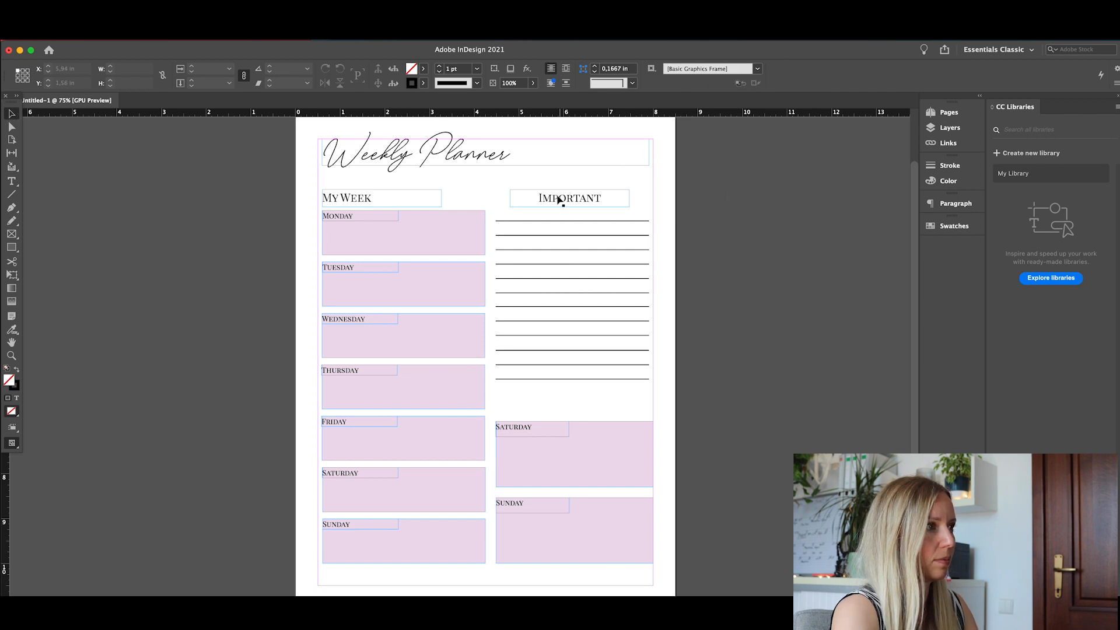
pyautogui.moveTo(567, 197); pyautogui.dragTo(459, 362)
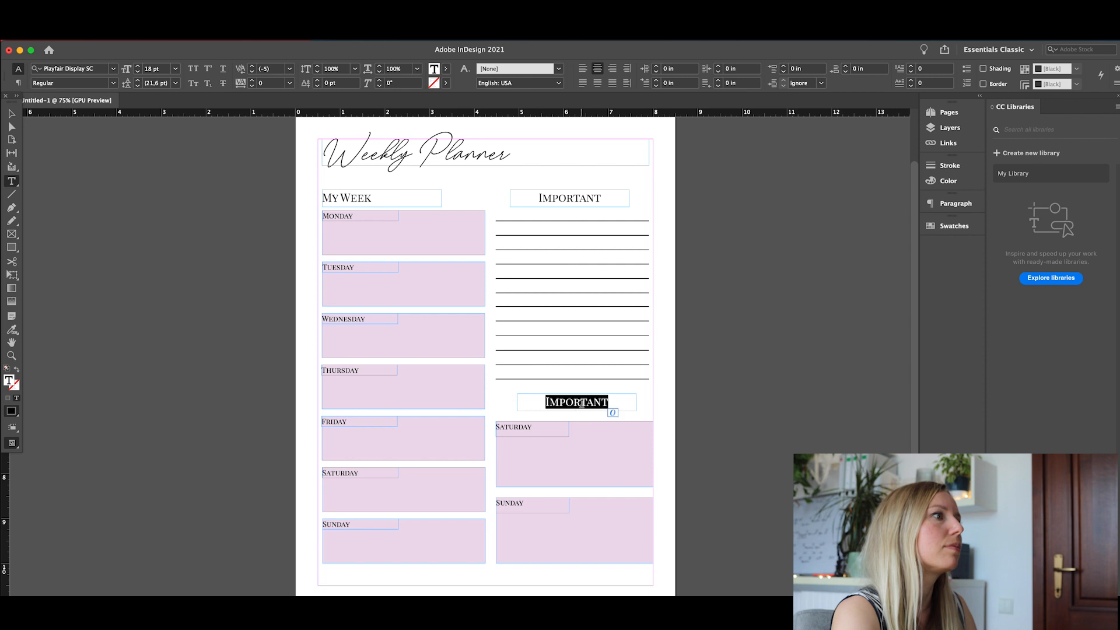
pyautogui.write('WEKKEND')
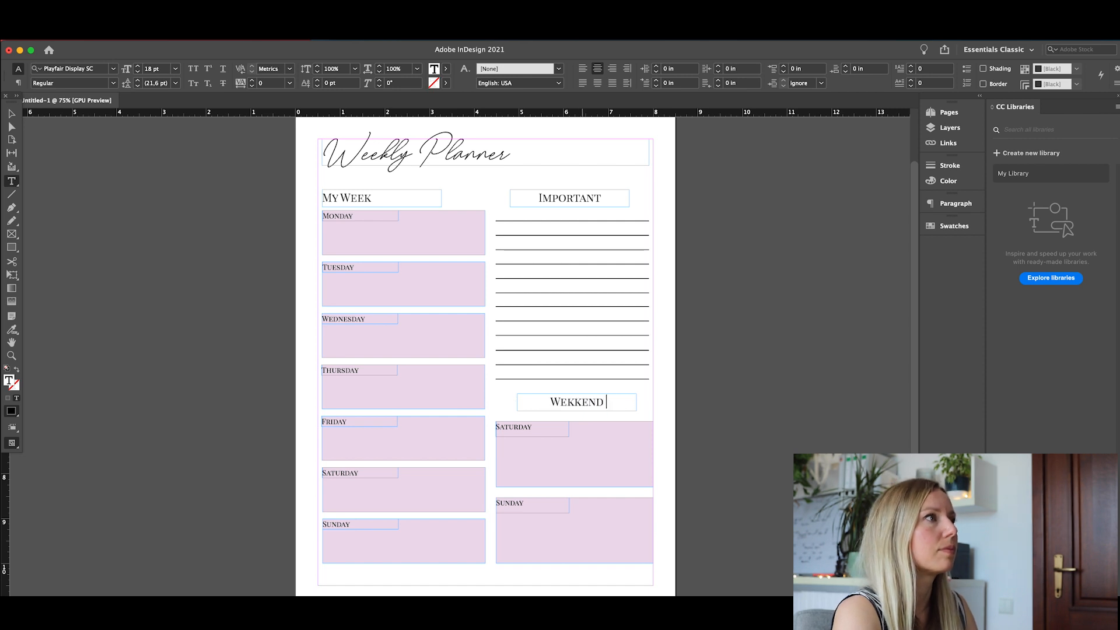
pyautogui.write('PLANS')
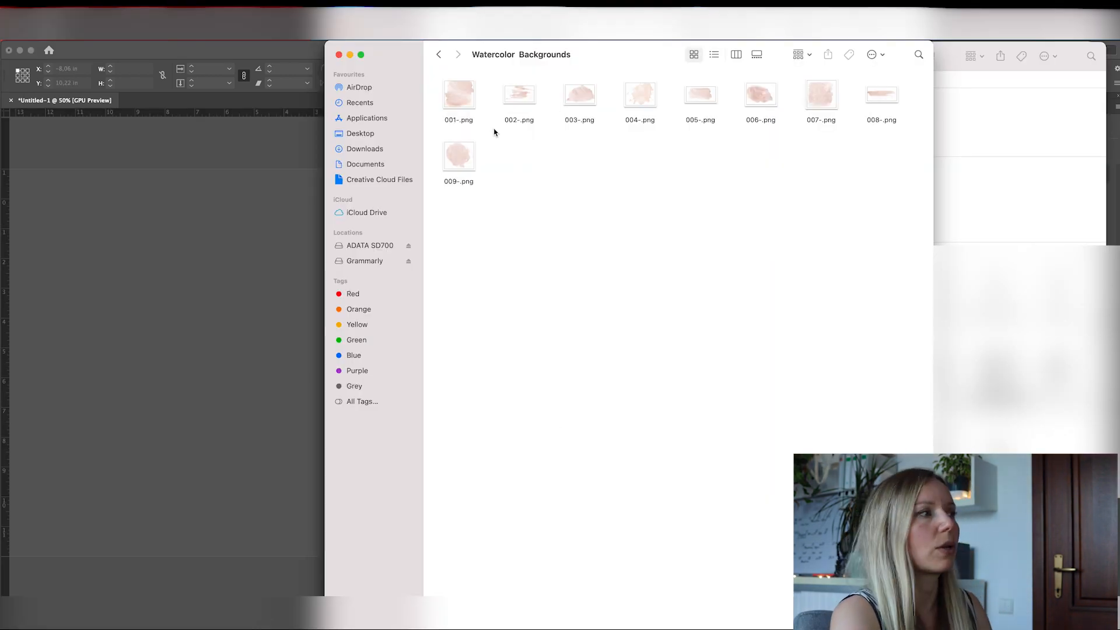
pyautogui.moveTo(635, 102)
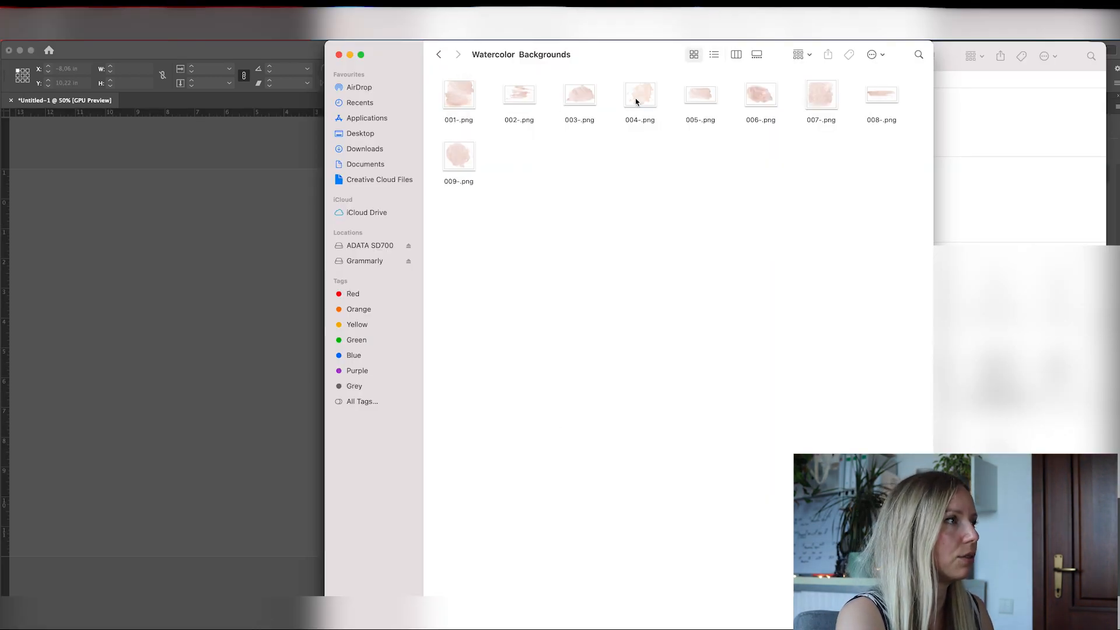
# - Select a pink watercolor wash PNG in the Watercolor Backgrounds folder
pyautogui.click(579, 94)
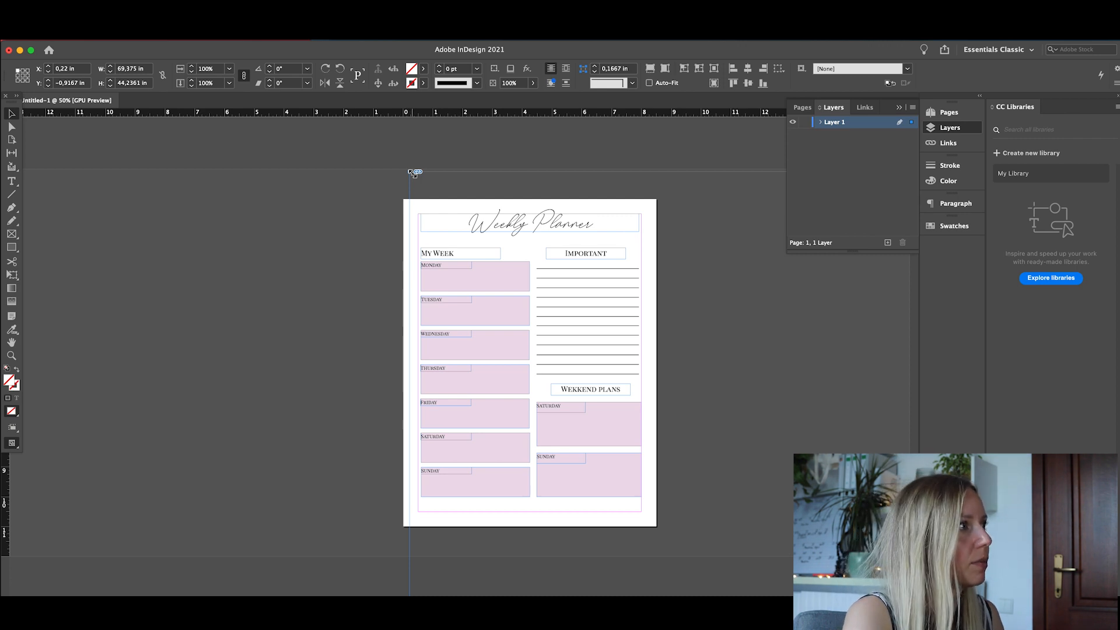
pyautogui.moveTo(758, 380)
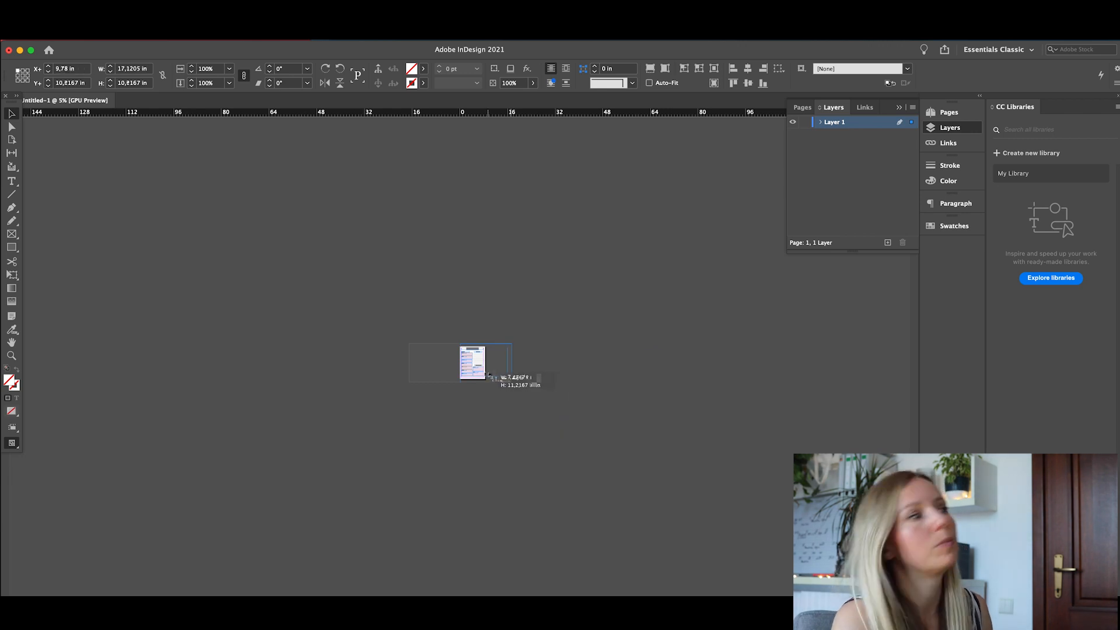
# - Draw the watercolor image frame, then resize the wash over the page top
pyautogui.moveTo(460, 343); pyautogui.dragTo(667, 476)
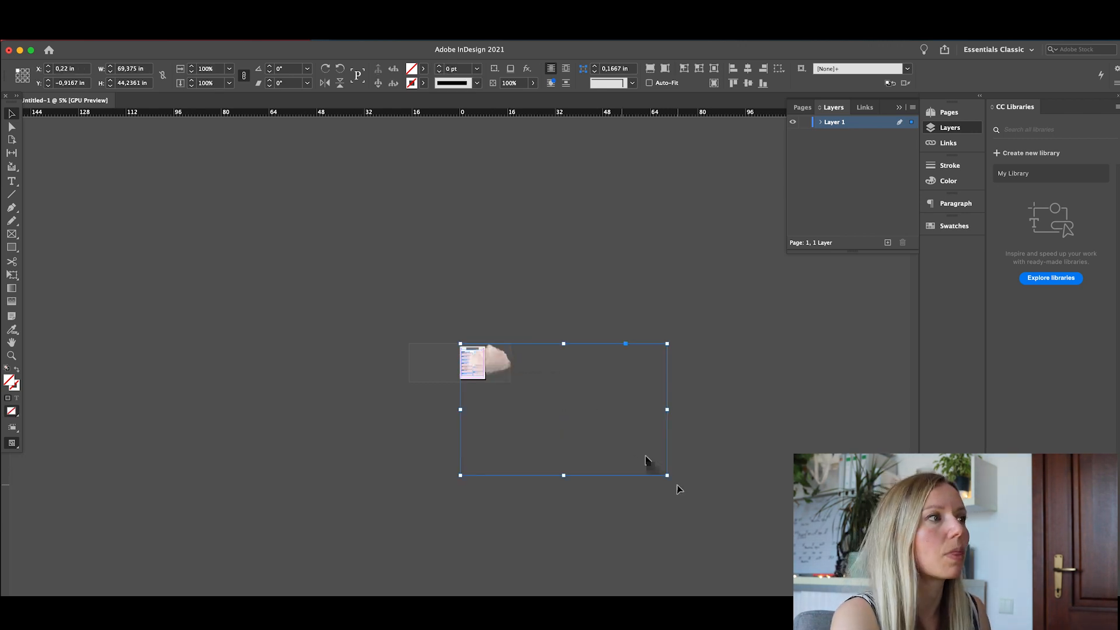
pyautogui.moveTo(667, 476); pyautogui.dragTo(512, 383)
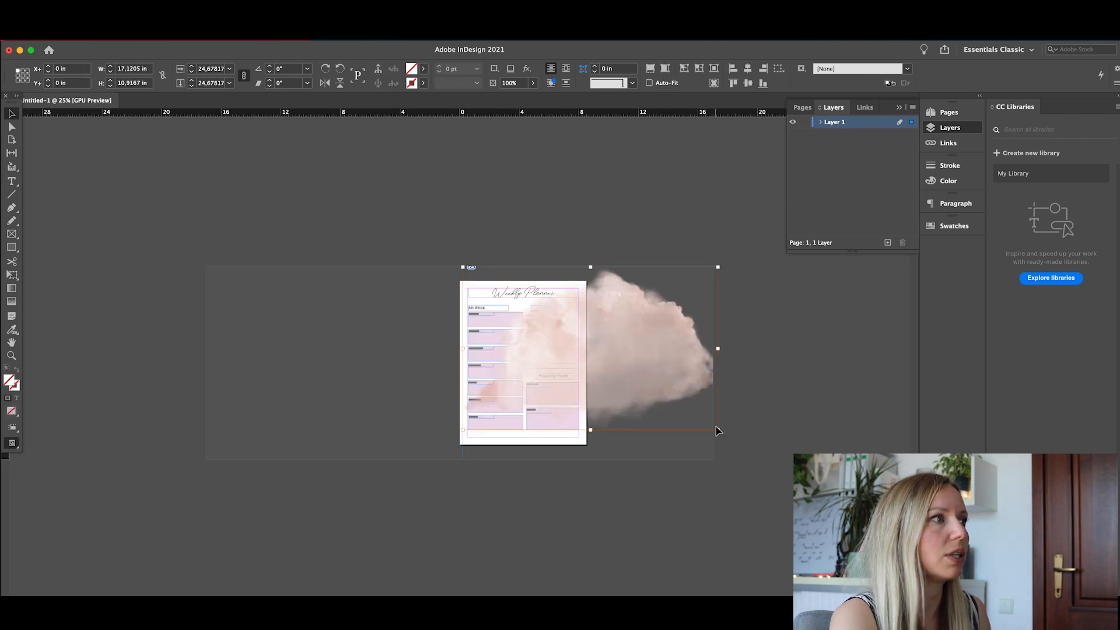
pyautogui.moveTo(717, 429); pyautogui.dragTo(671, 398)
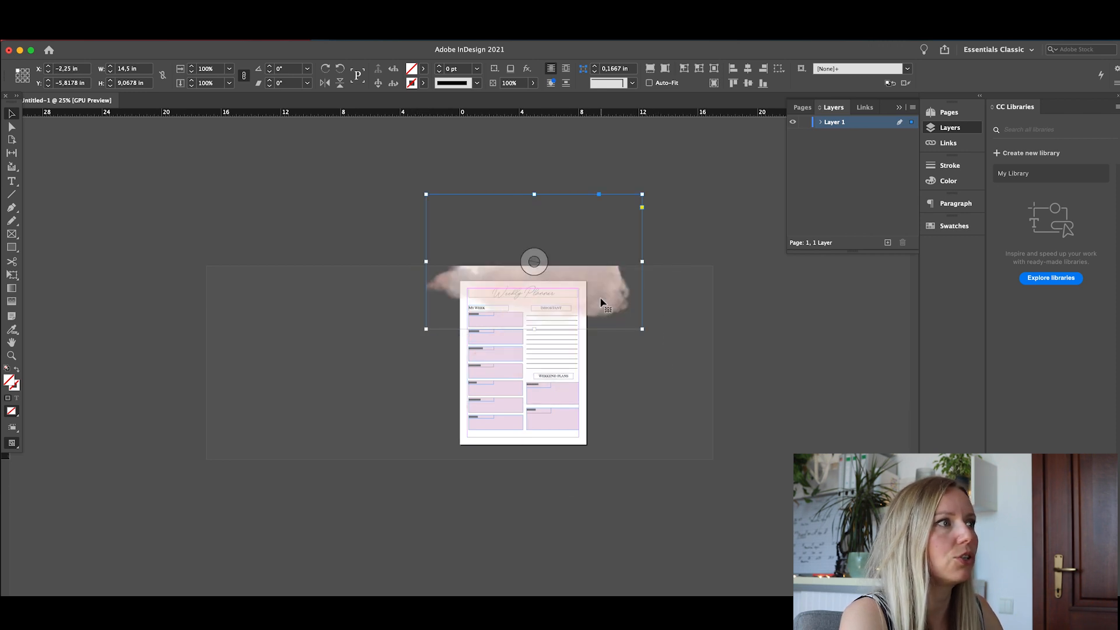
# - Send the top watercolor wash backward behind the title and boxes
pyautogui.rightClick(596, 300)
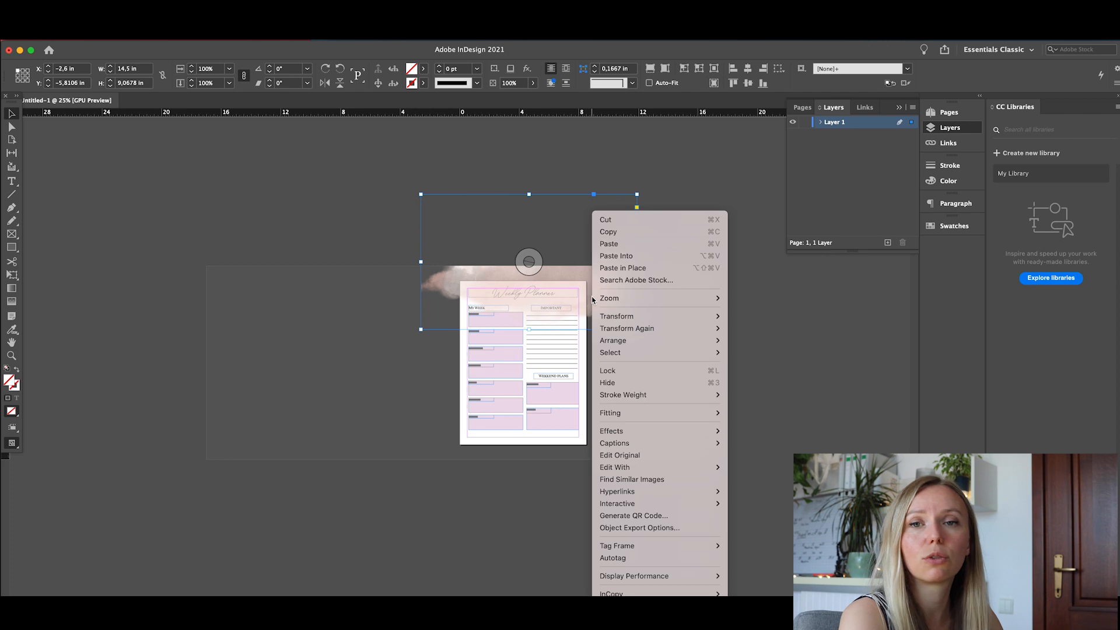
pyautogui.moveTo(616, 315)
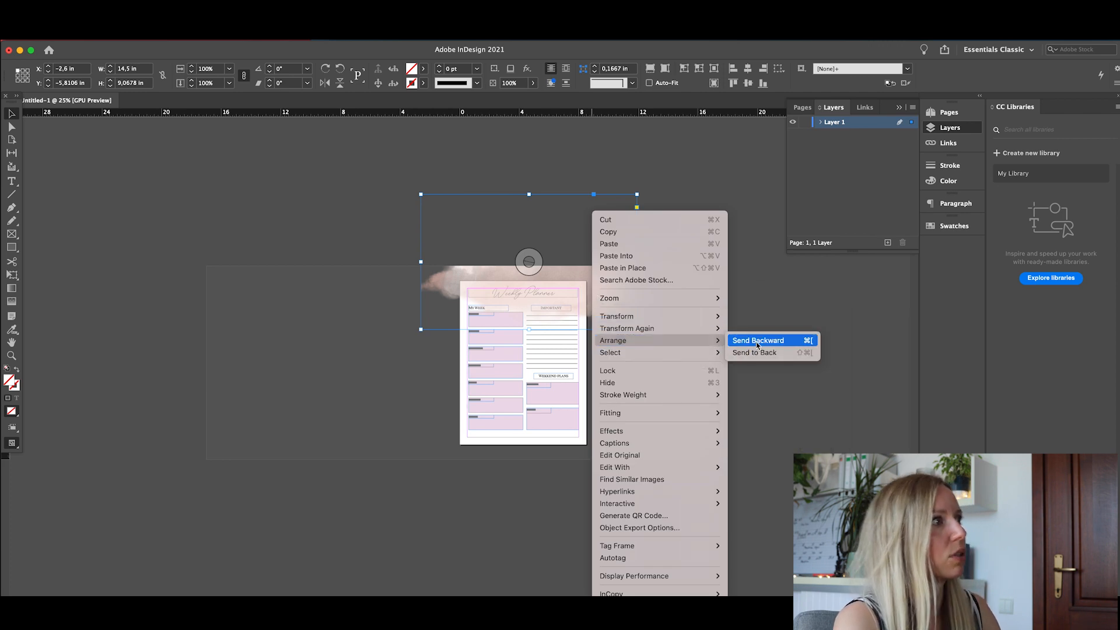
pyautogui.click(758, 340)
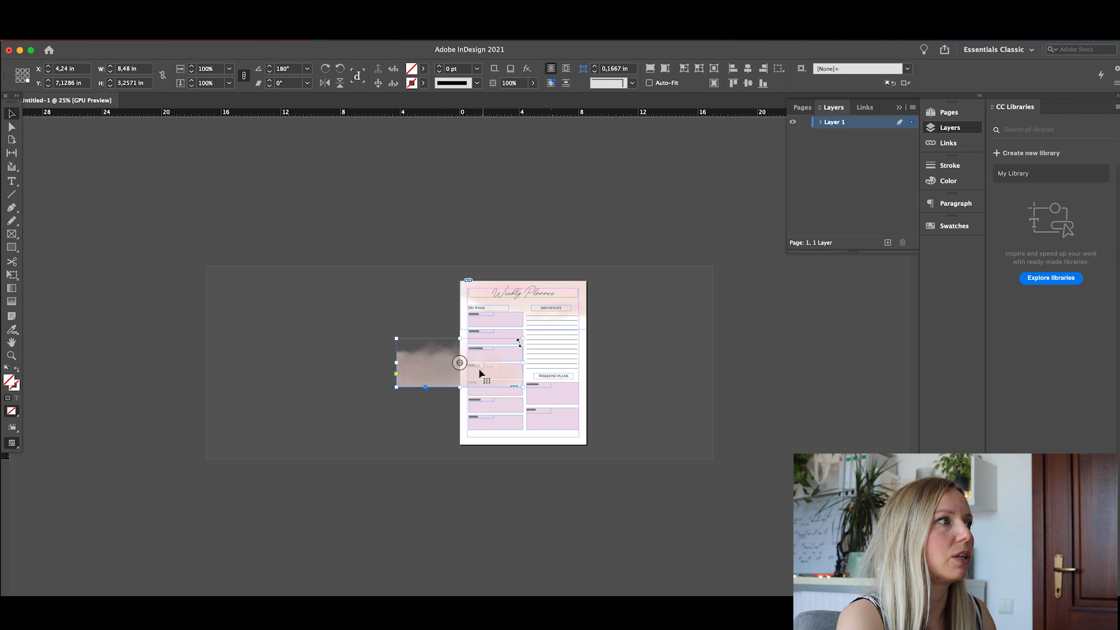
# - Move the flipped wash to the page bottom and call up its Arrange options
pyautogui.moveTo(429, 363); pyautogui.dragTo(535, 446)
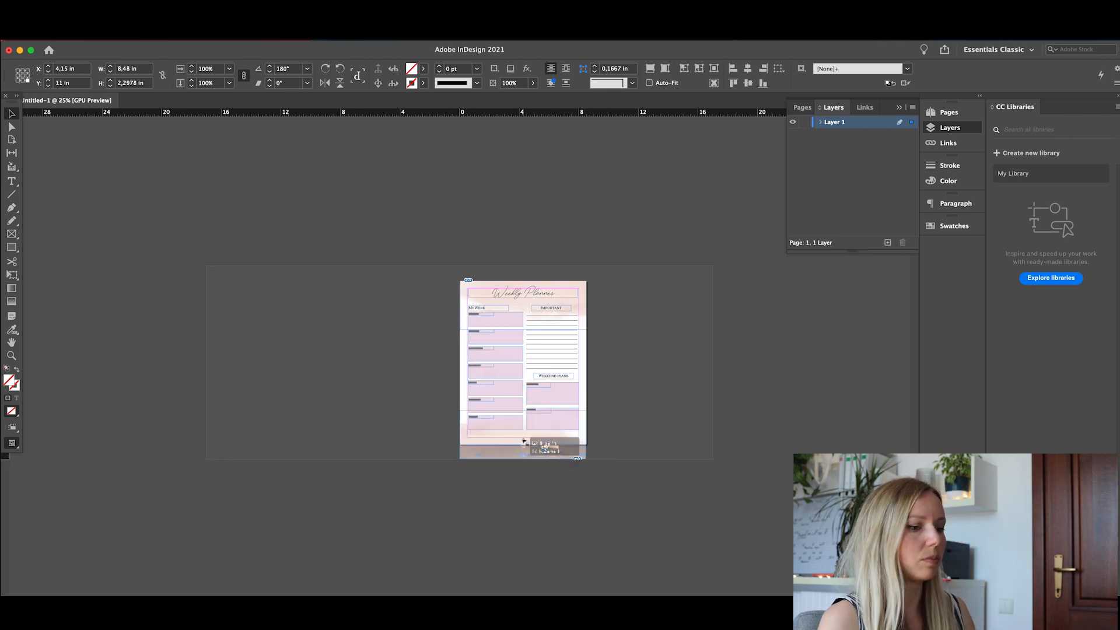
pyautogui.rightClick(489, 336)
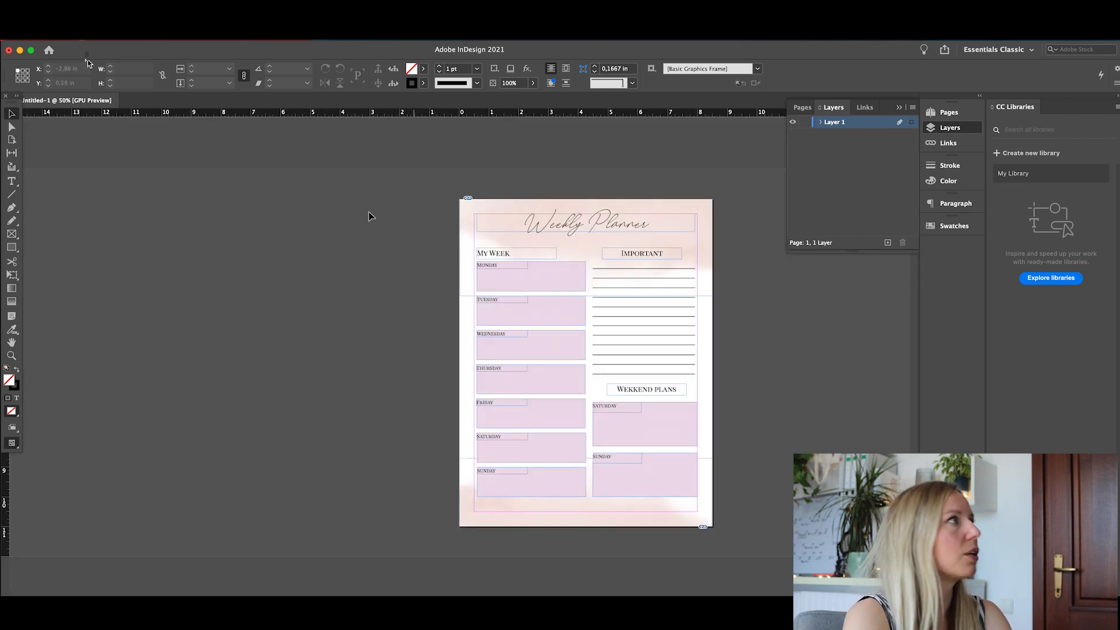
# - Open the File menu
pyautogui.click(42, 49)
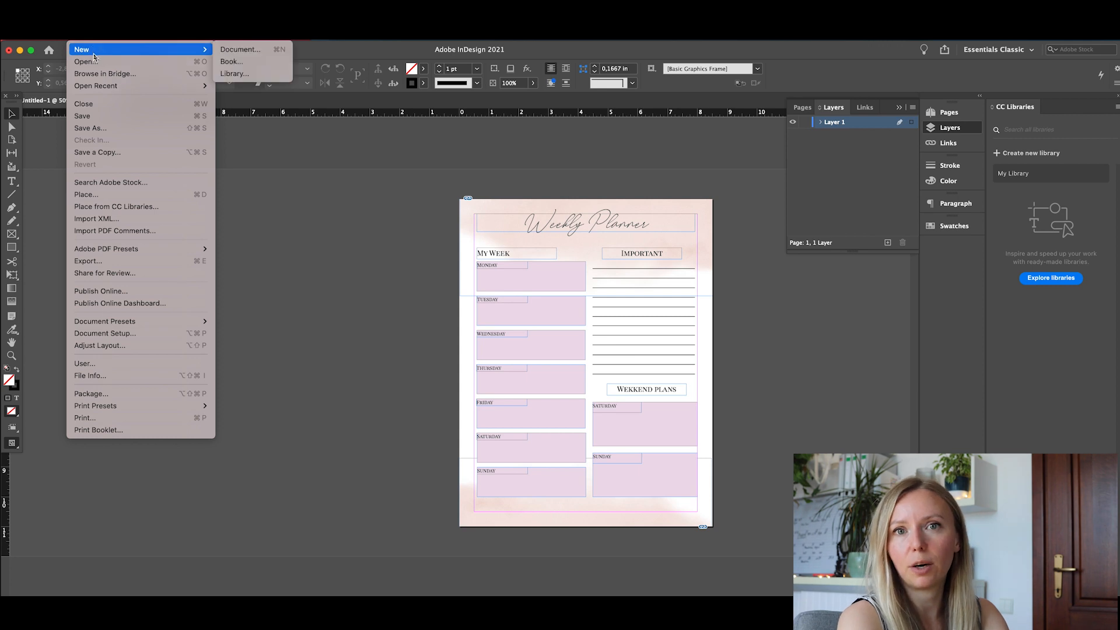
pyautogui.moveTo(85, 61)
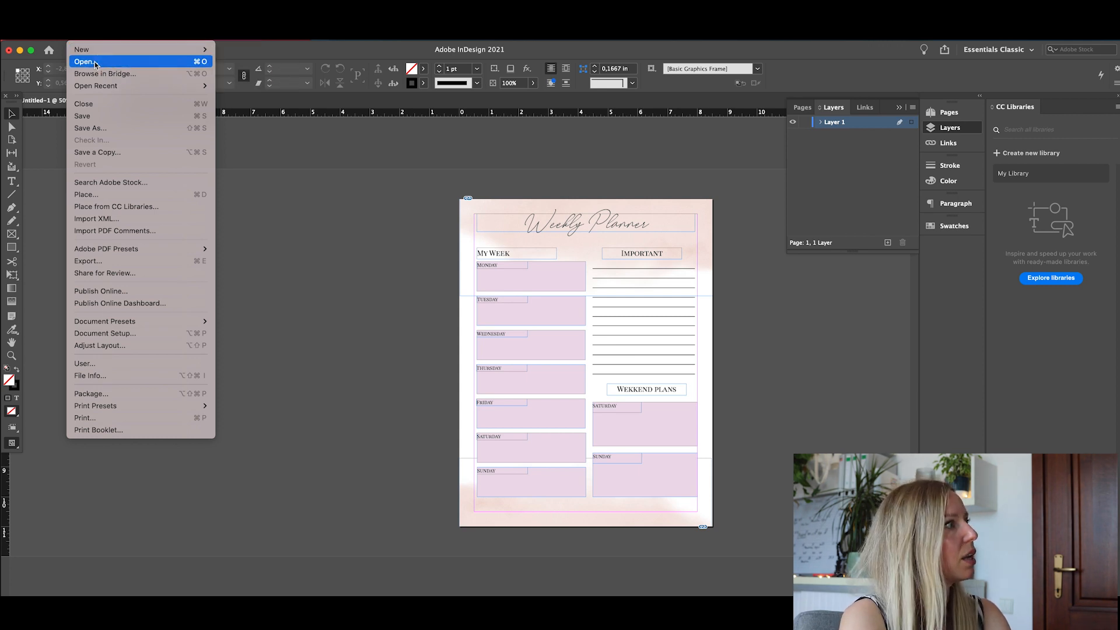
pyautogui.moveTo(82, 48)
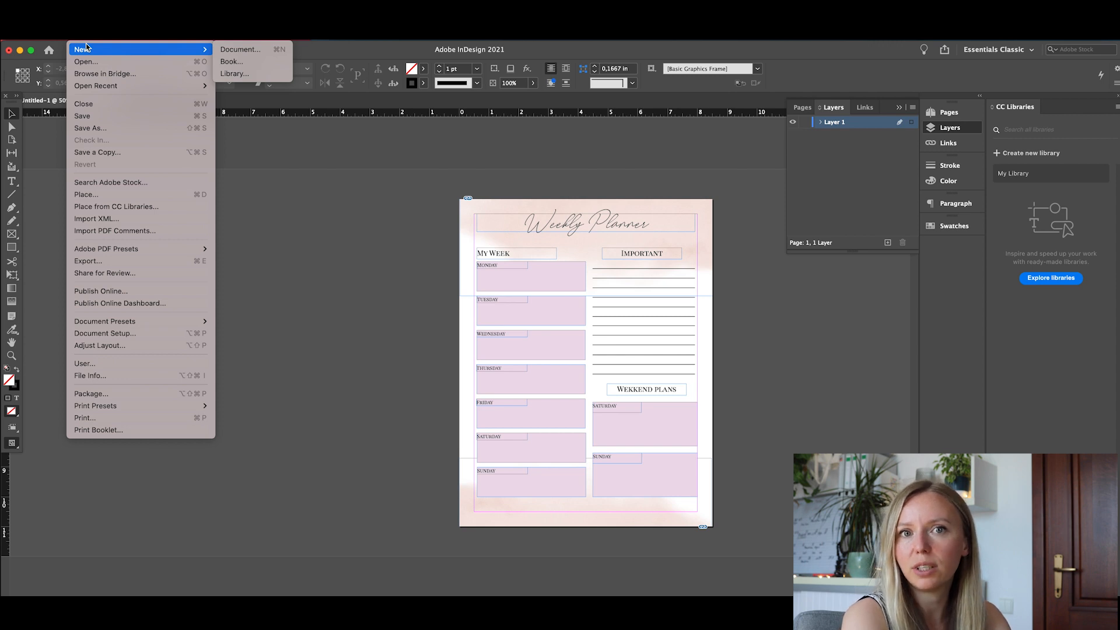
pyautogui.moveTo(87, 261)
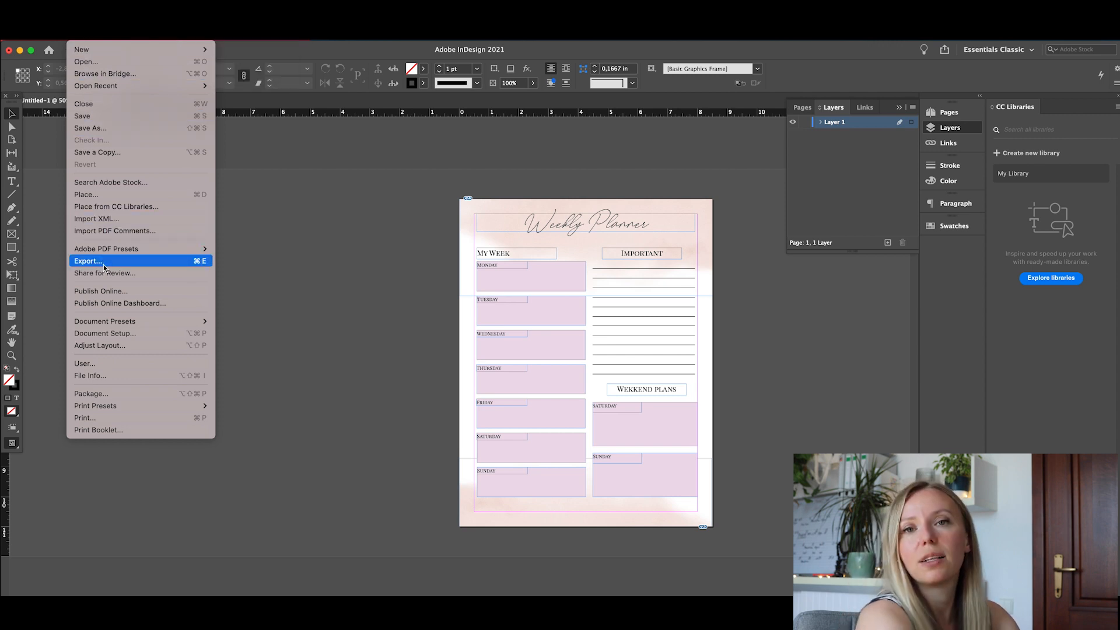
pyautogui.moveTo(88, 260)
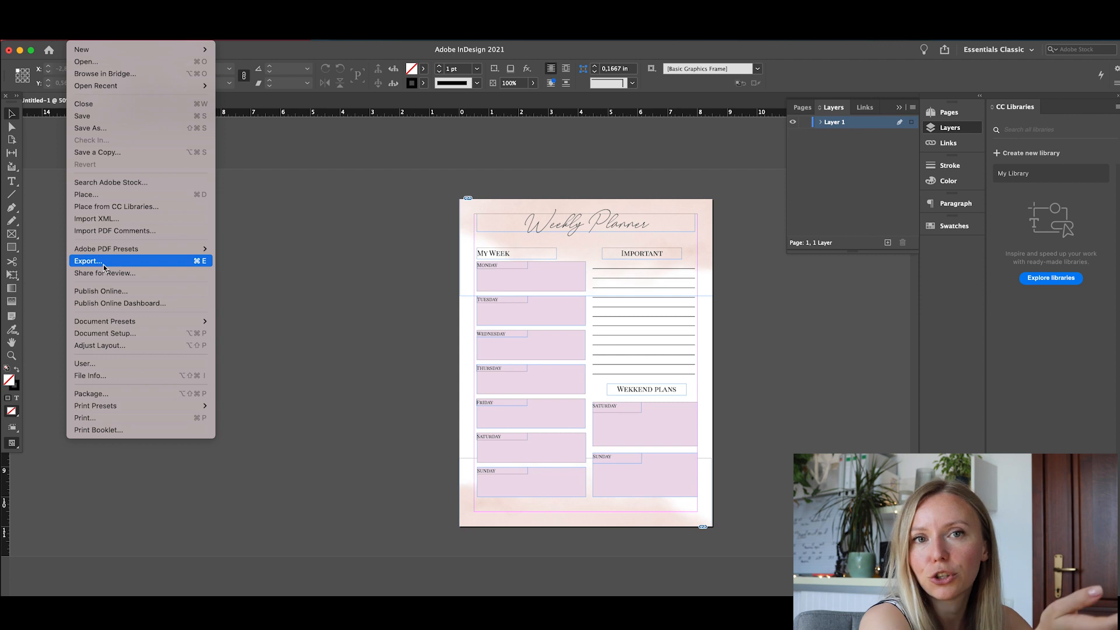